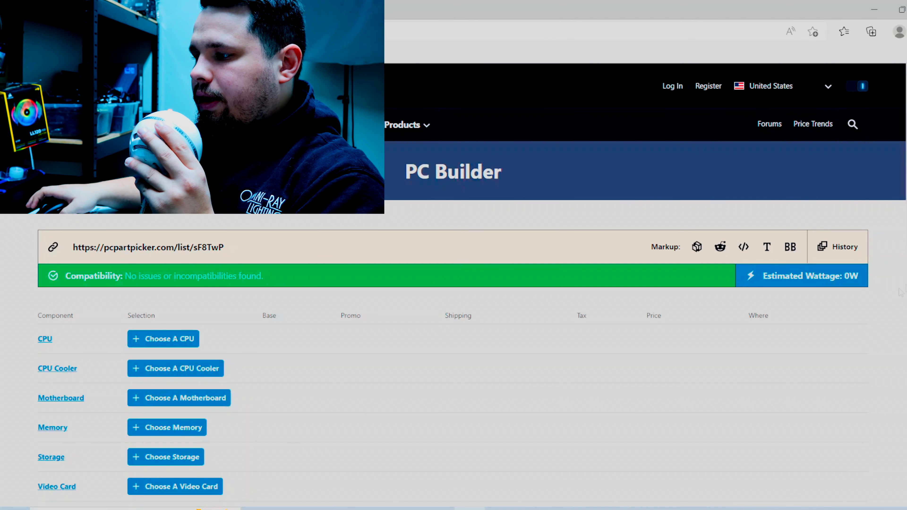
Search the CPU list for 13600 and add the Intel Core i5-13600K to the build.
scroll(down, 3)
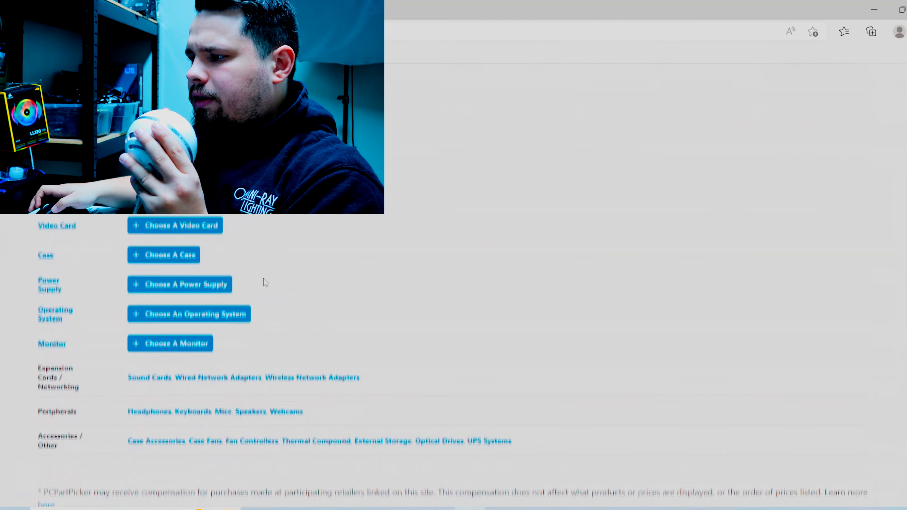
scroll(up, 3)
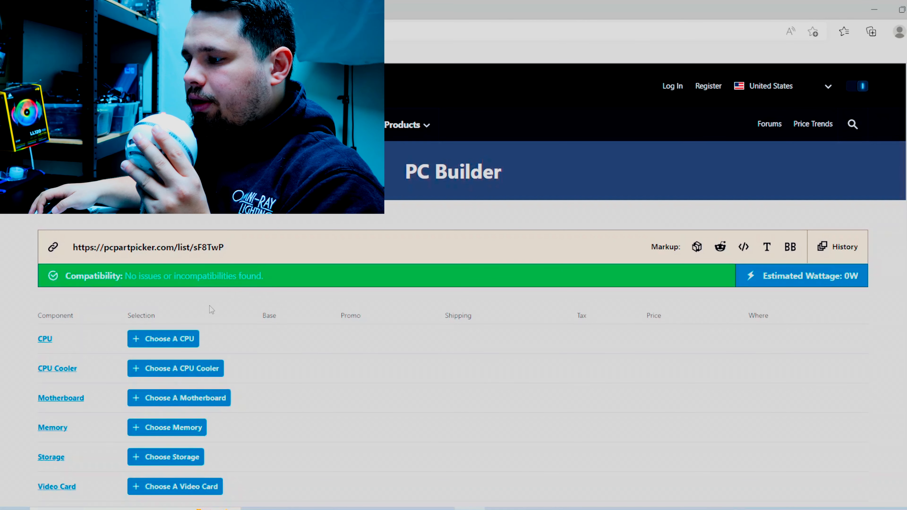
mouse_move(163, 339)
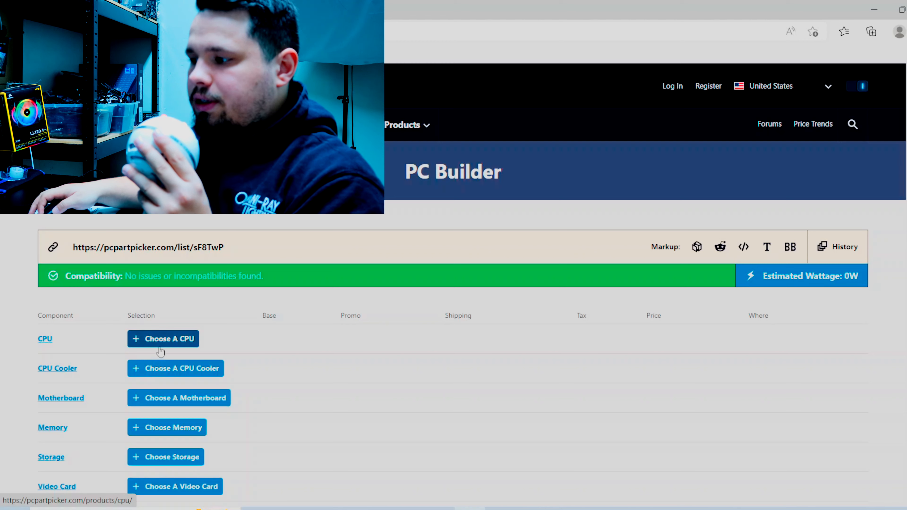
click(163, 338)
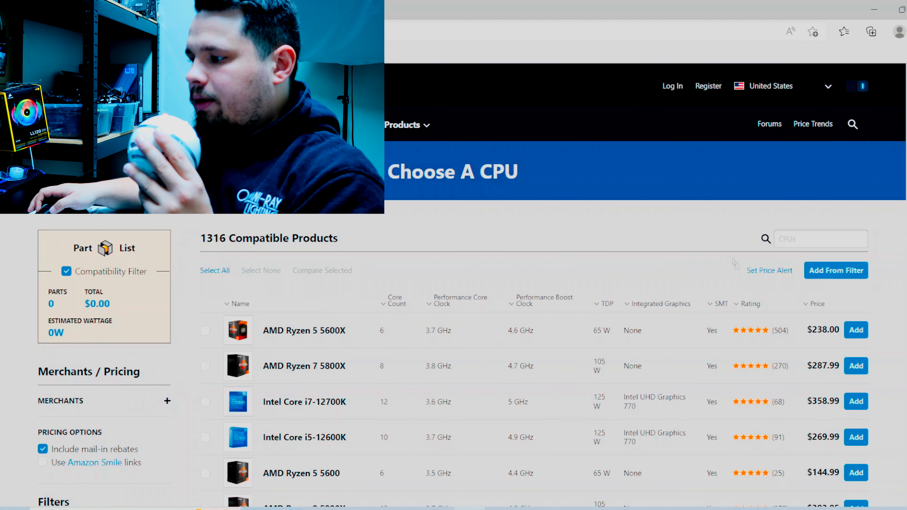
click(820, 239)
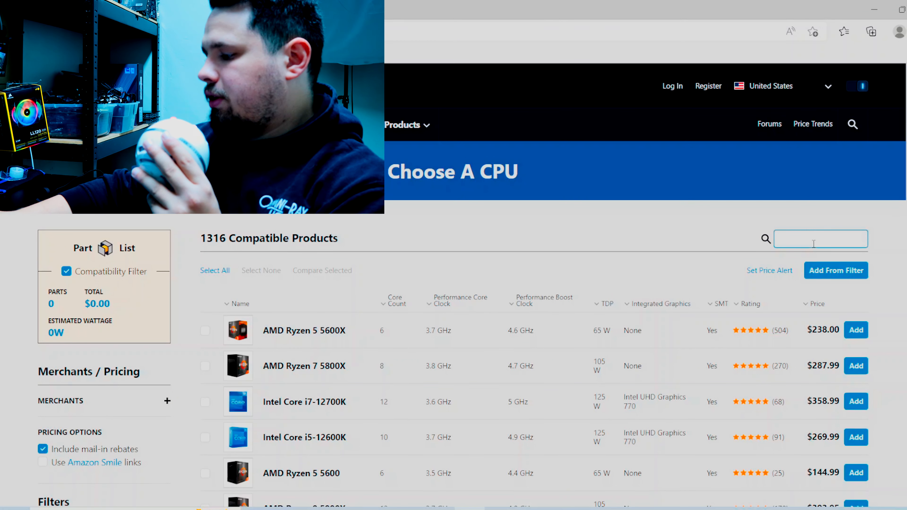
text(13600)
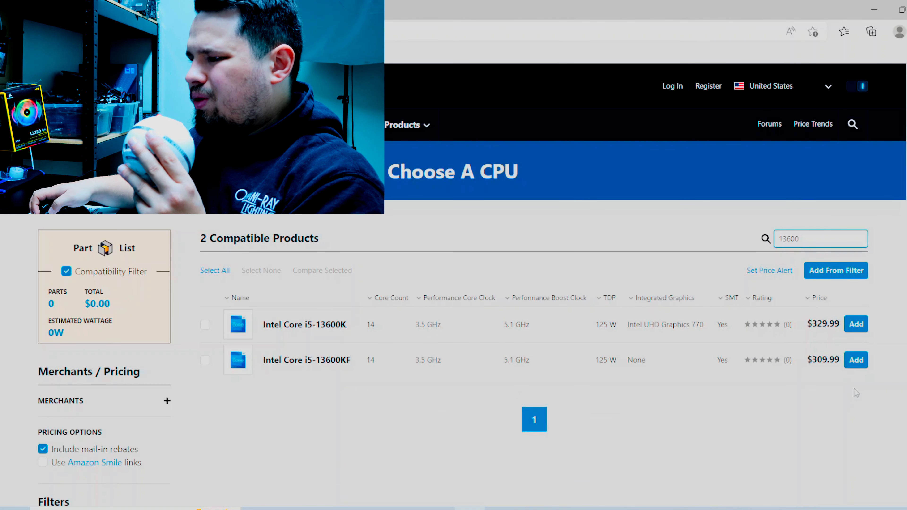
mouse_move(835, 270)
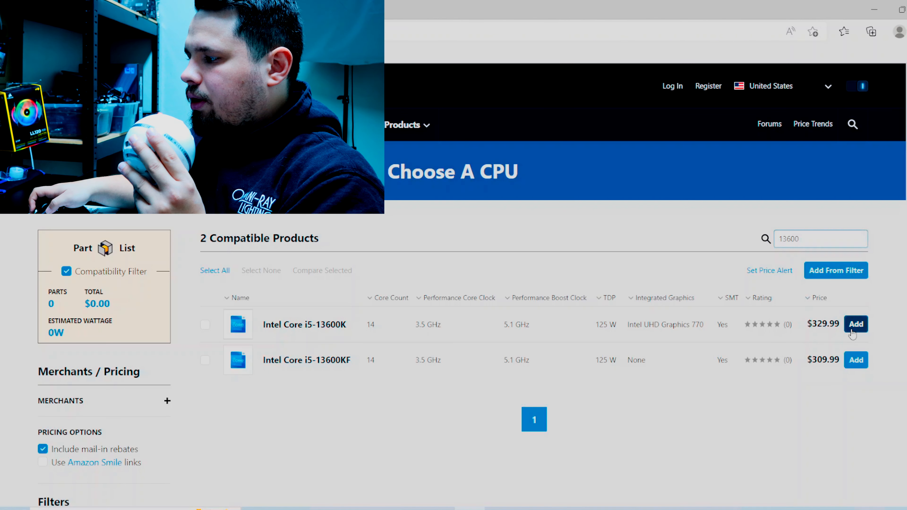
click(856, 324)
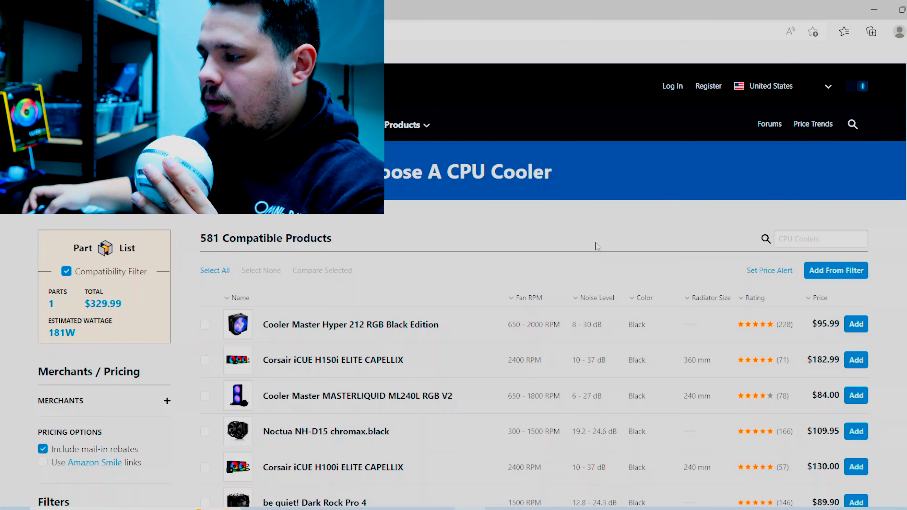
Add the Cooler Master MasterLiquid ML240L V2 RGB cooler ($95.37) to the build.
scroll(down, 3)
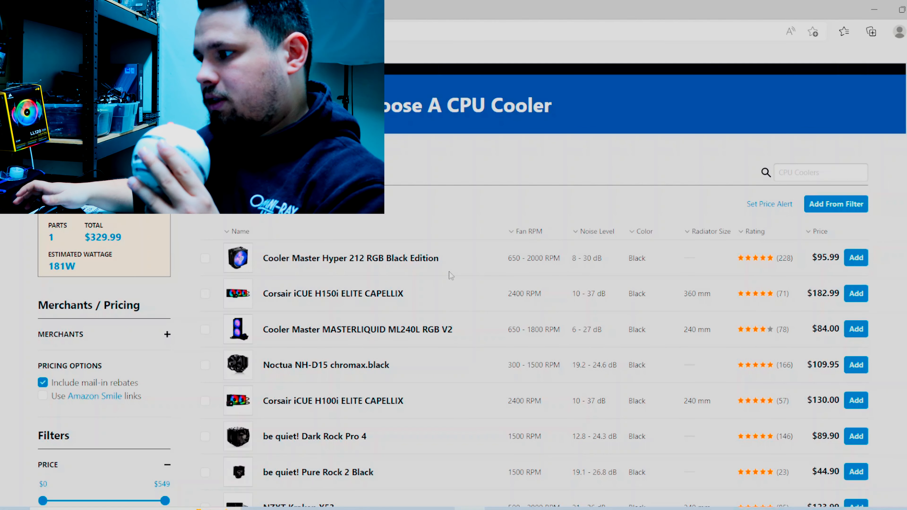
scroll(down, 3)
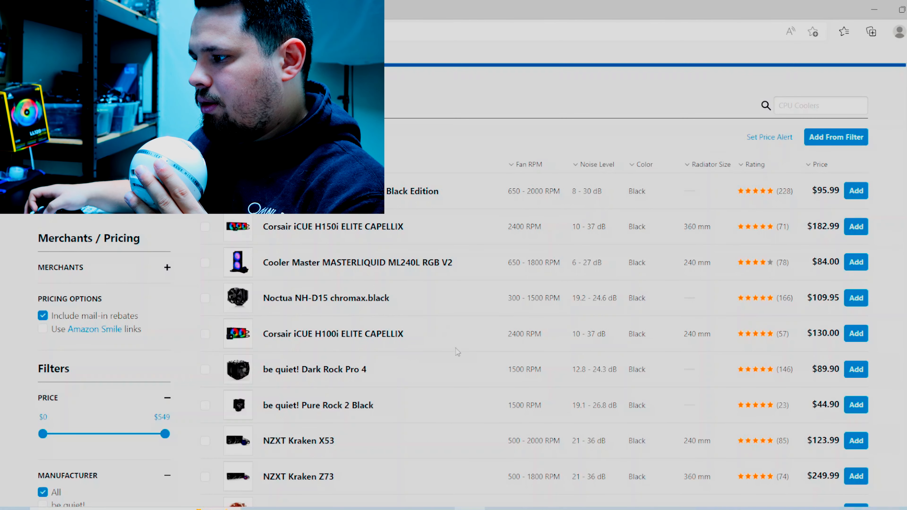
scroll(down, 3)
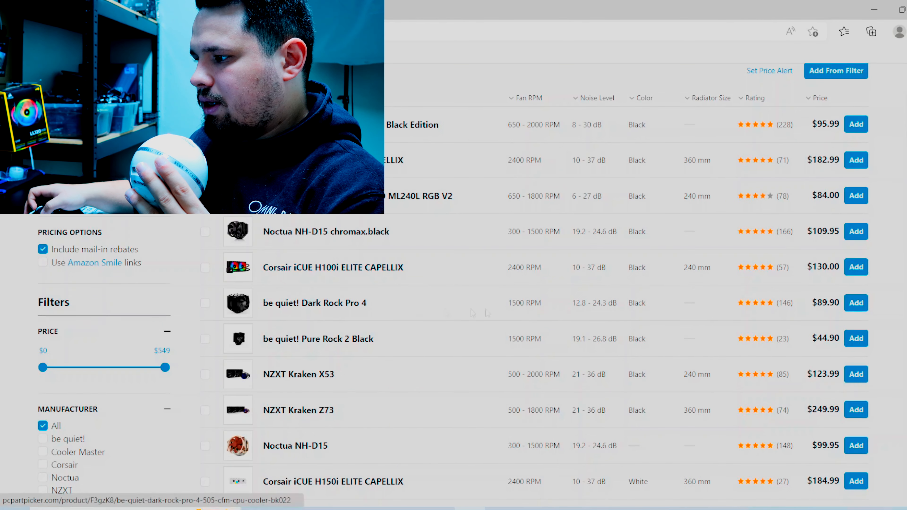
scroll(down, 3)
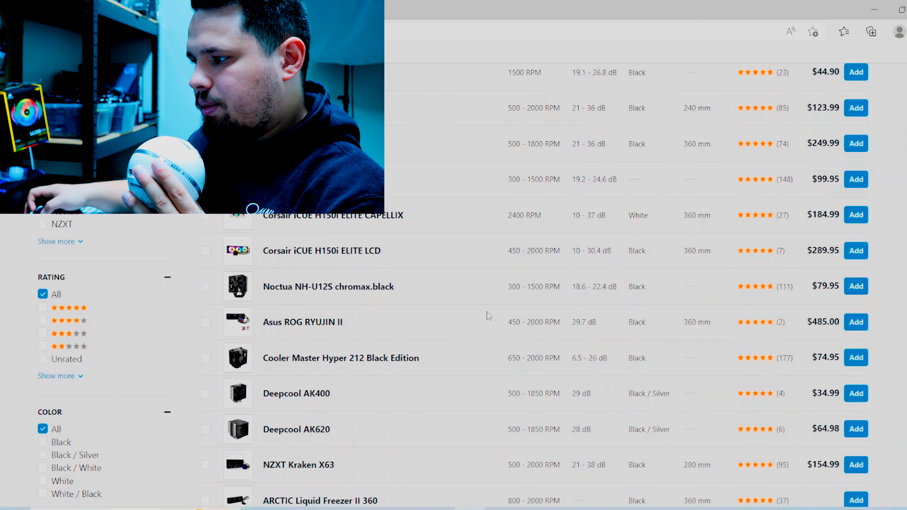
scroll(down, 3)
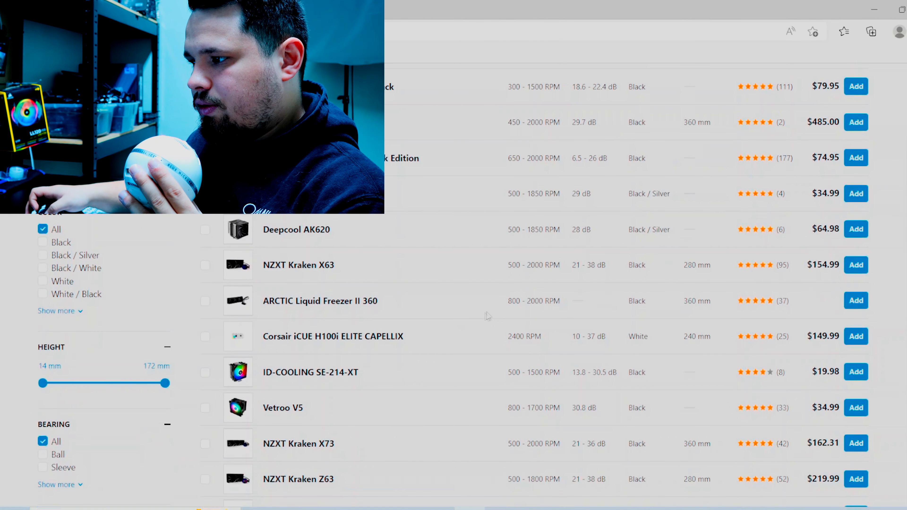
scroll(down, 3)
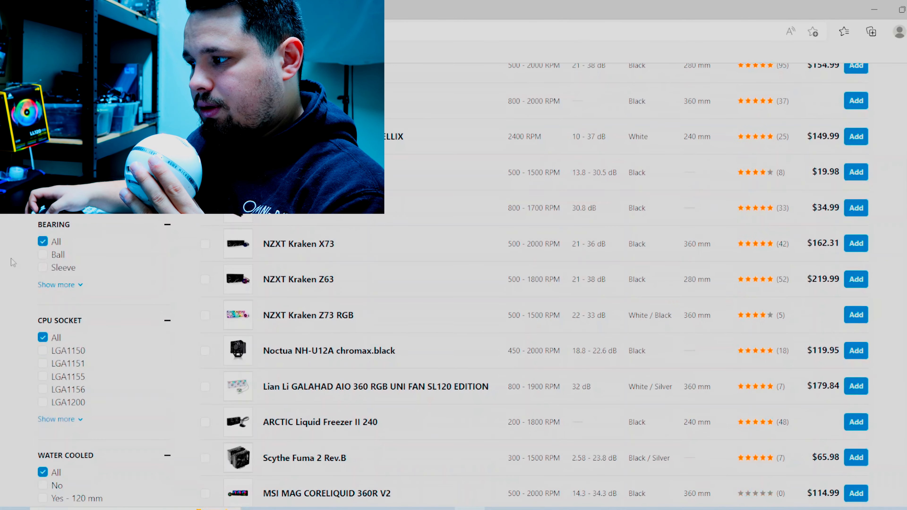
scroll(down, 3)
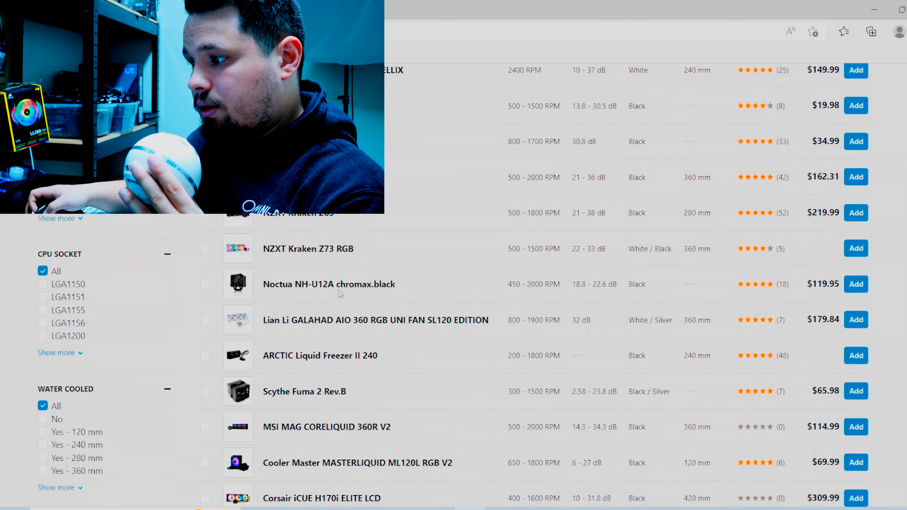
scroll(down, 3)
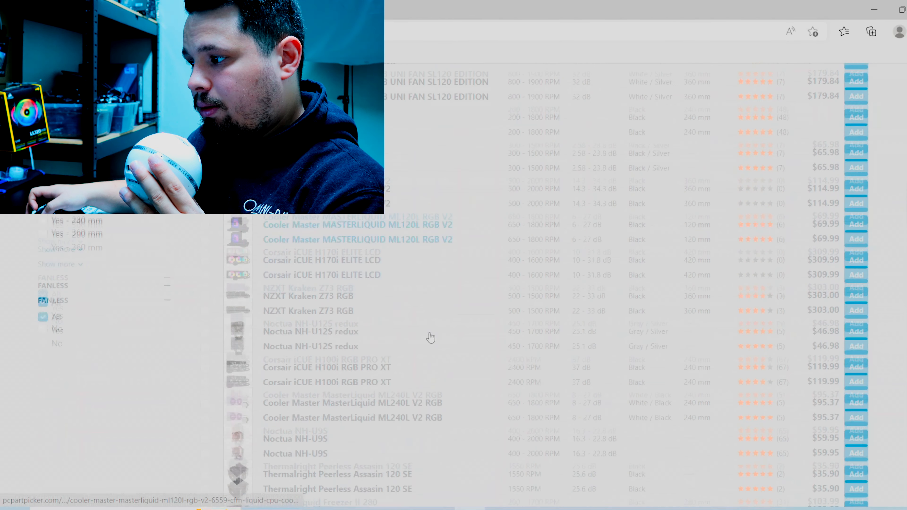
scroll(down, 3)
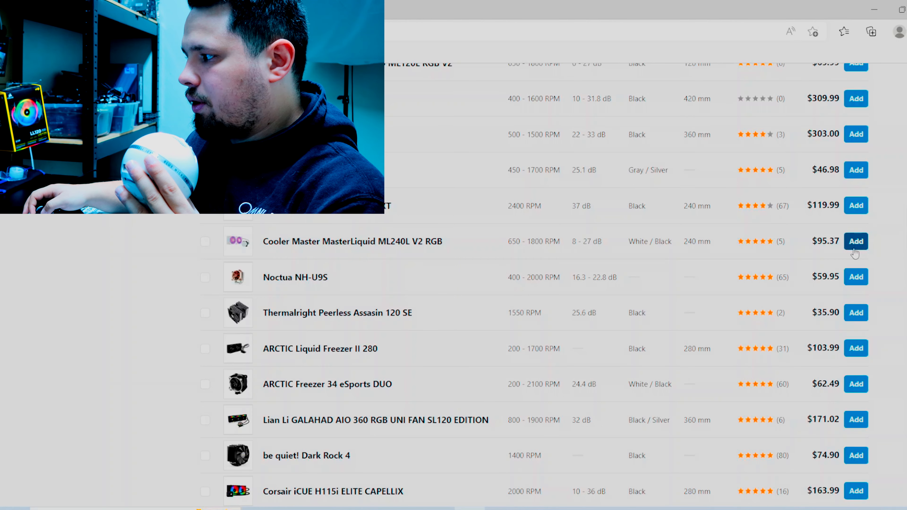
click(856, 242)
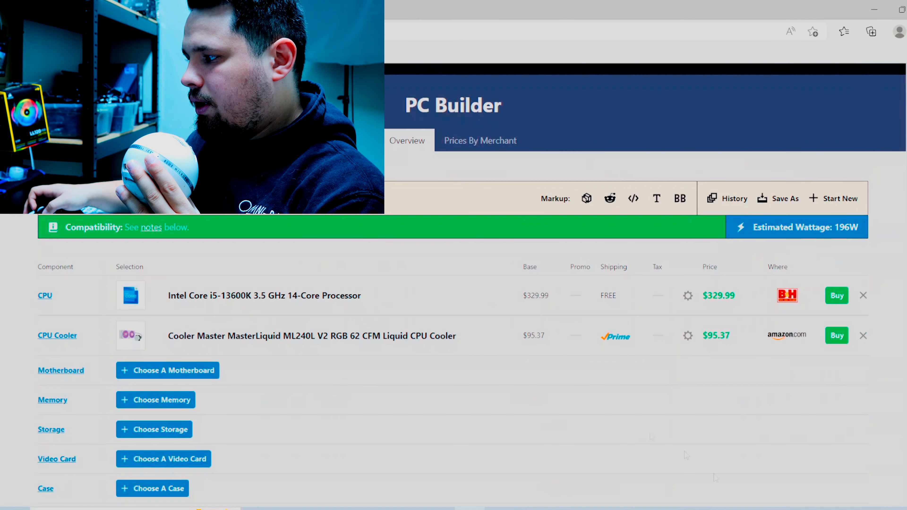
Start choosing a motherboard compatible with the i5-13600K build.
scroll(down, 3)
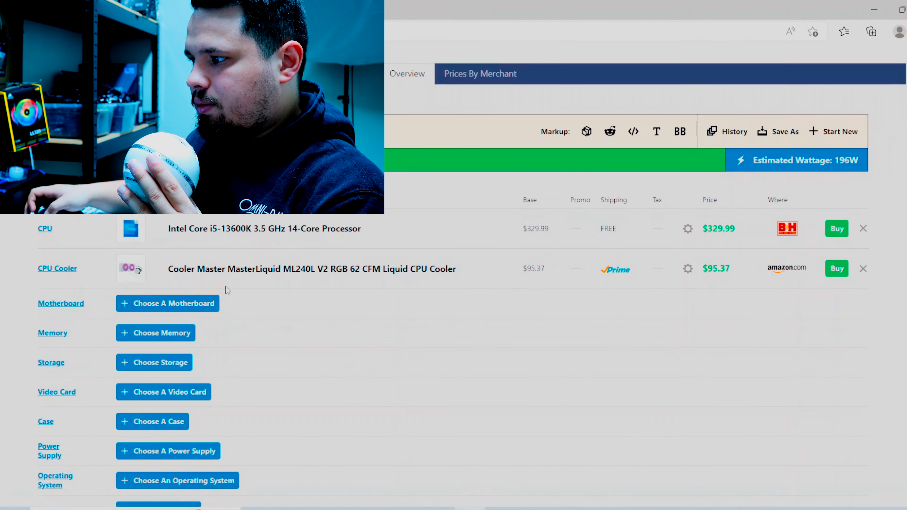
click(167, 303)
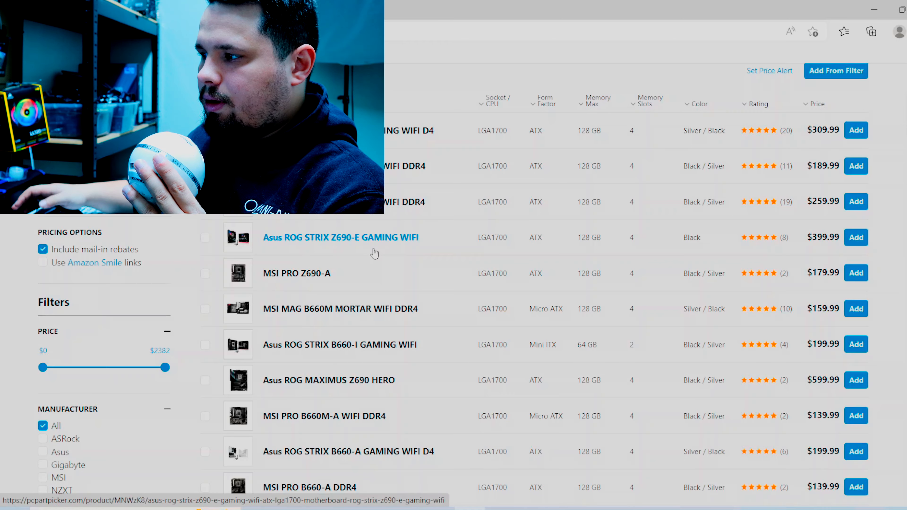
Filter motherboards to the Intel Z690 chipset and sort them by price, cheapest first.
scroll(down, 3)
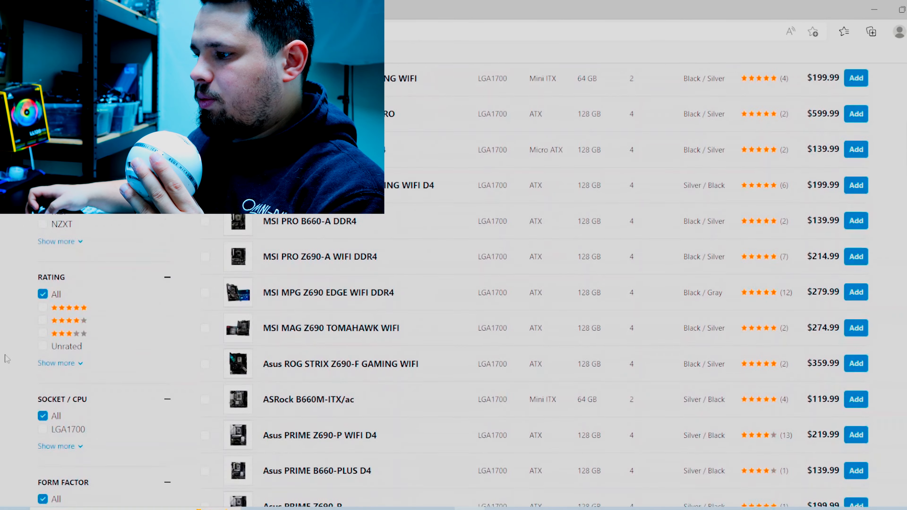
scroll(down, 3)
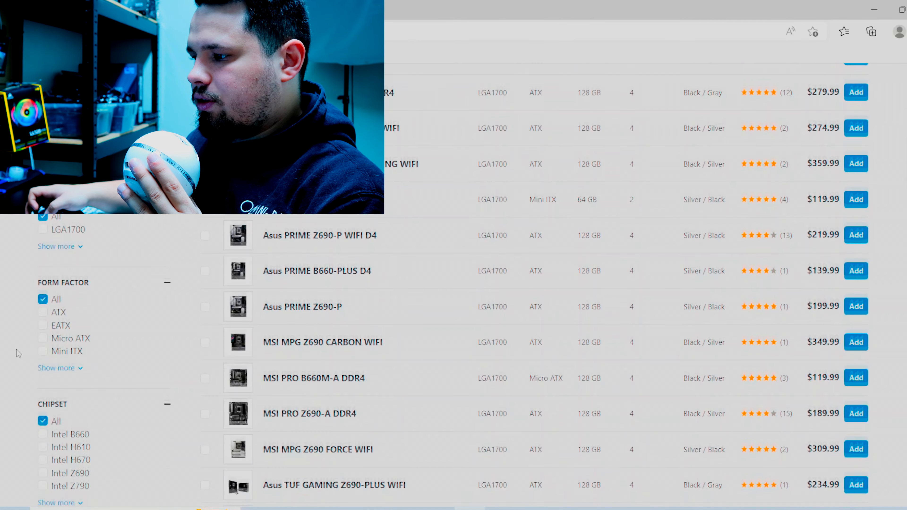
click(43, 407)
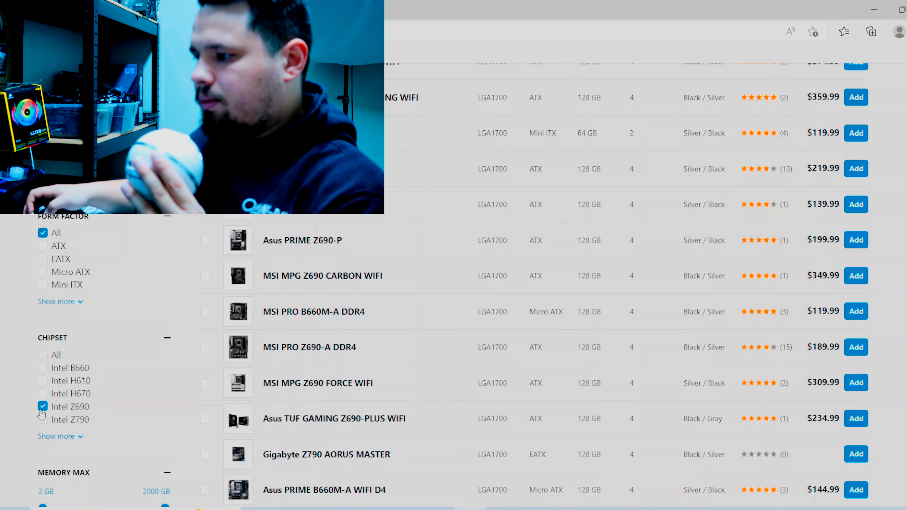
scroll(down, 3)
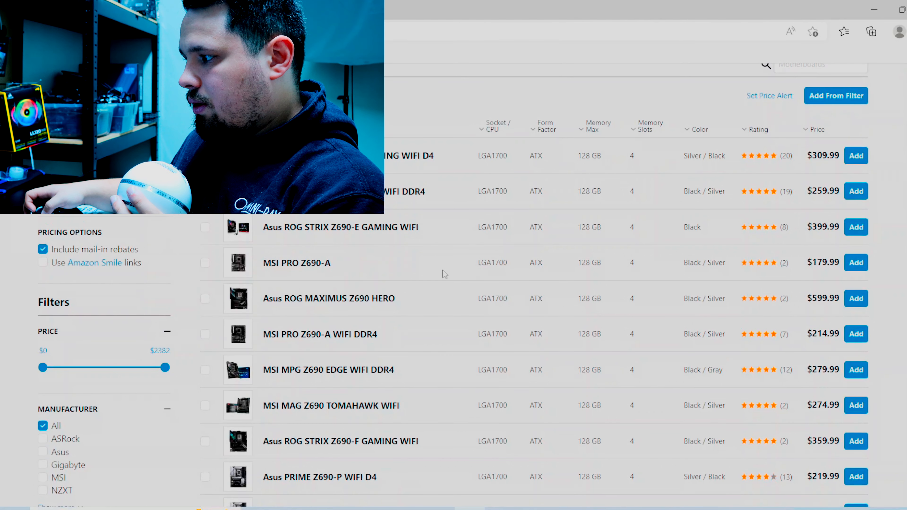
click(816, 129)
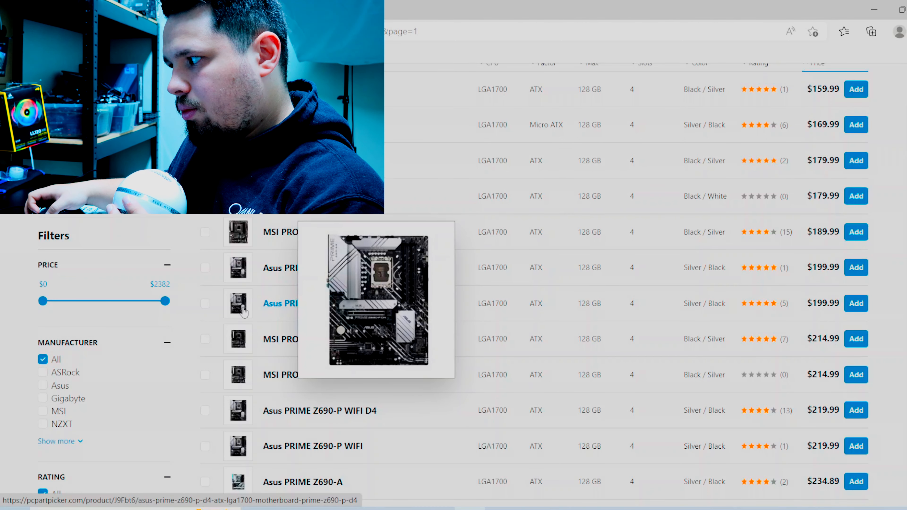
mouse_move(404, 260)
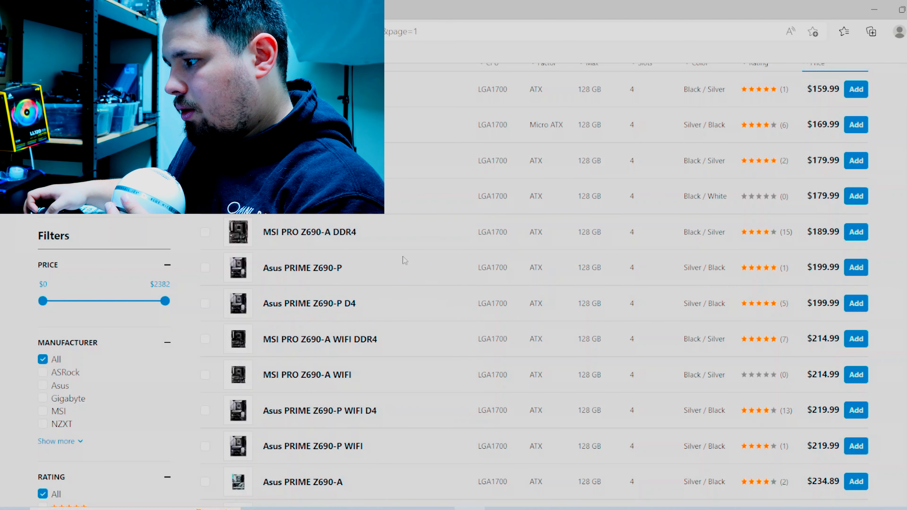
Narrow the Z690 boards to those supporting DDR5 memory.
scroll(down, 3)
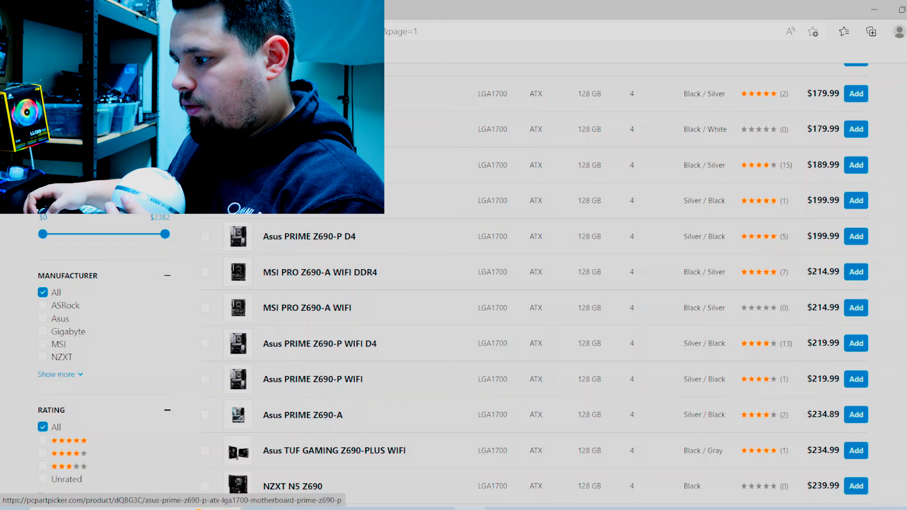
click(309, 236)
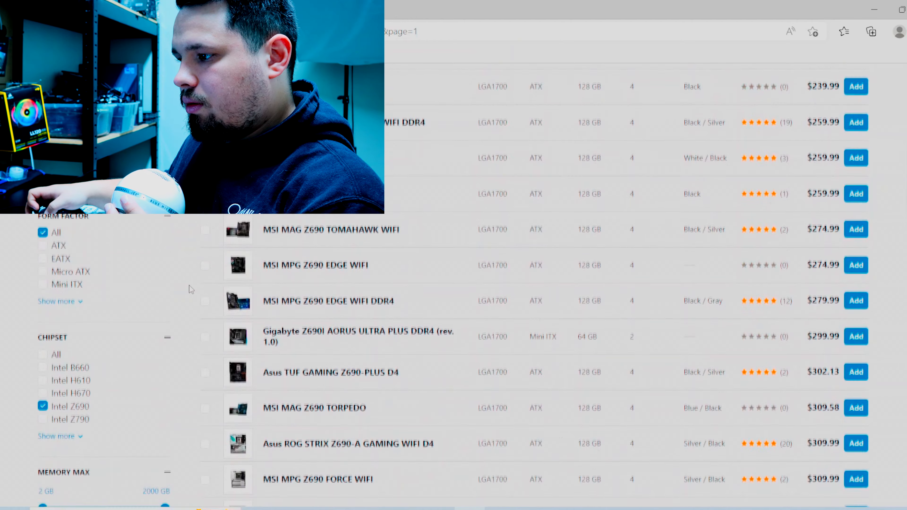
click(61, 260)
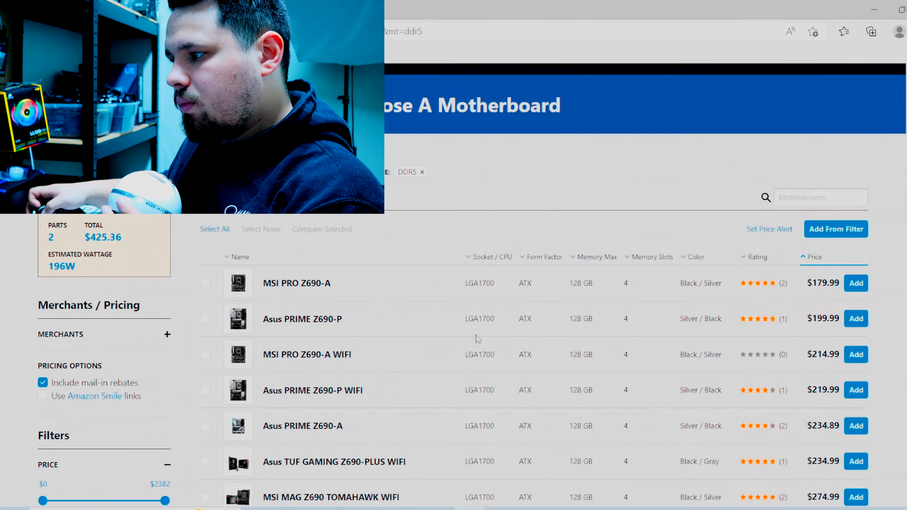
Add the Asus TUF GAMING Z690-PLUS WIFI motherboard ($234.99) to the build.
scroll(down, 3)
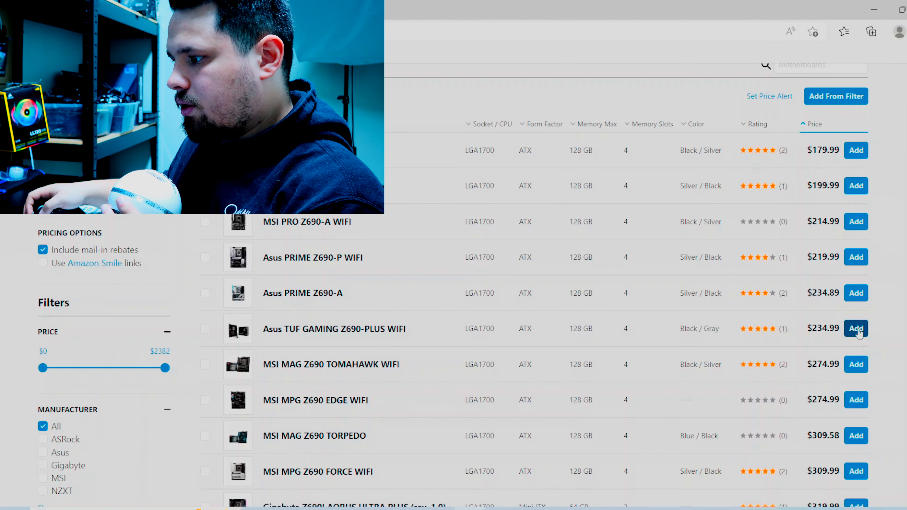
click(856, 329)
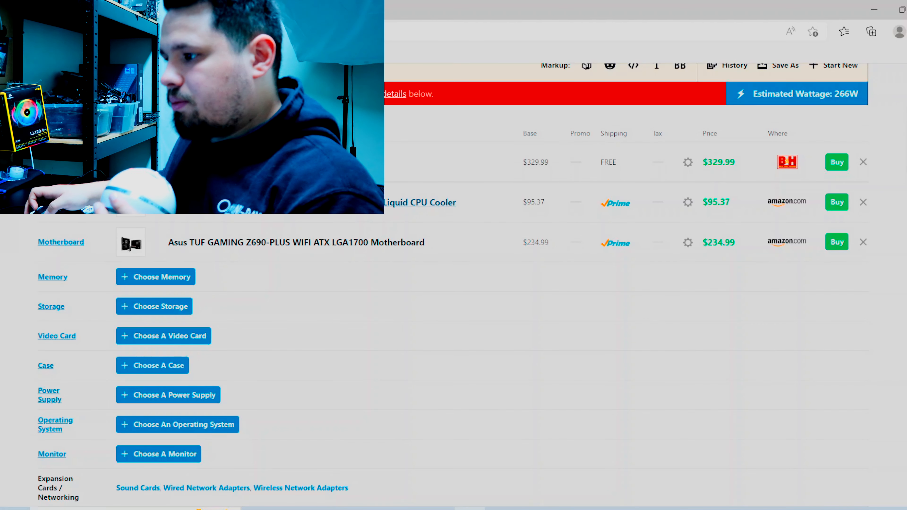
Add G.Skill Trident Z5 RGB 32 GB DDR5-6000 memory, review the total, and remove the i5-13600K.
click(155, 276)
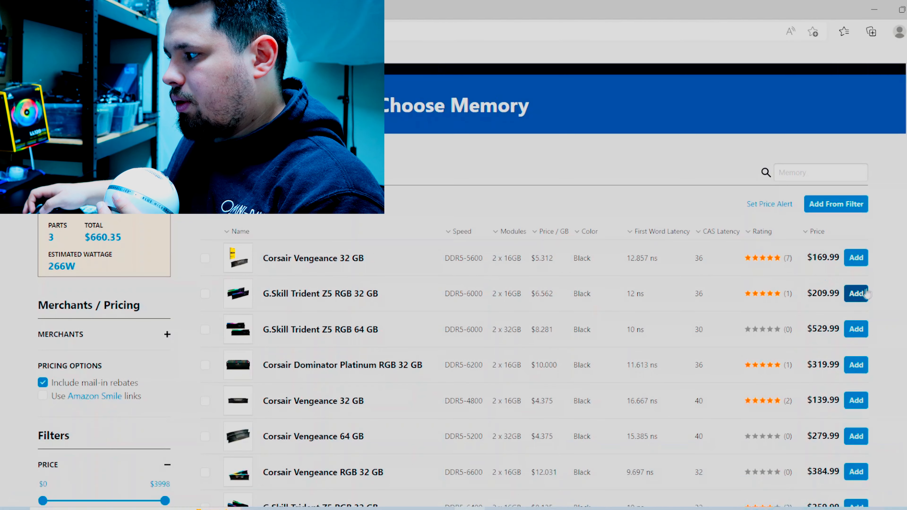
click(856, 293)
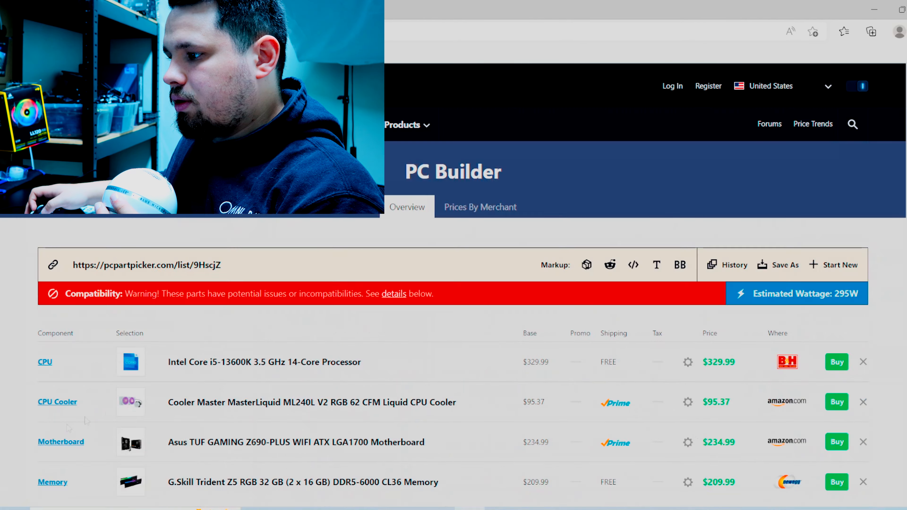
scroll(down, 3)
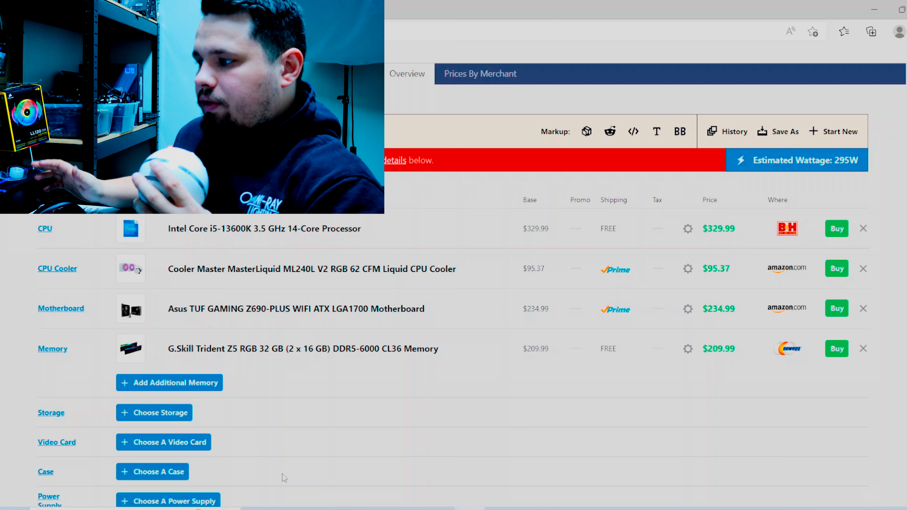
scroll(down, 3)
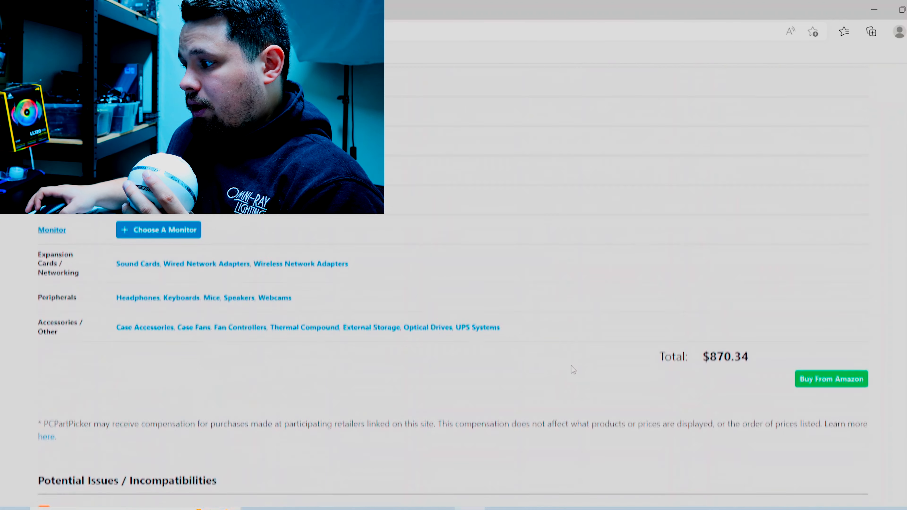
right_click(724, 356)
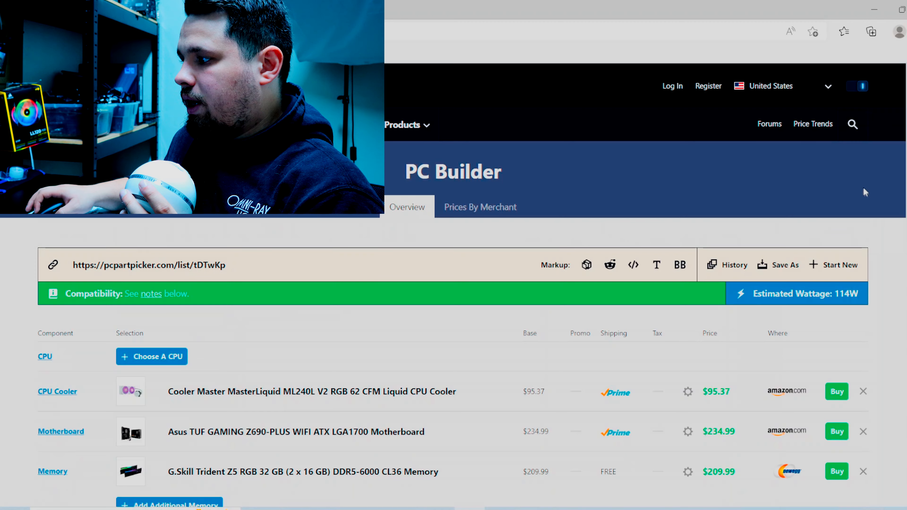
Remove the Z690 motherboard from the list and go to choose a new CPU.
scroll(down, 3)
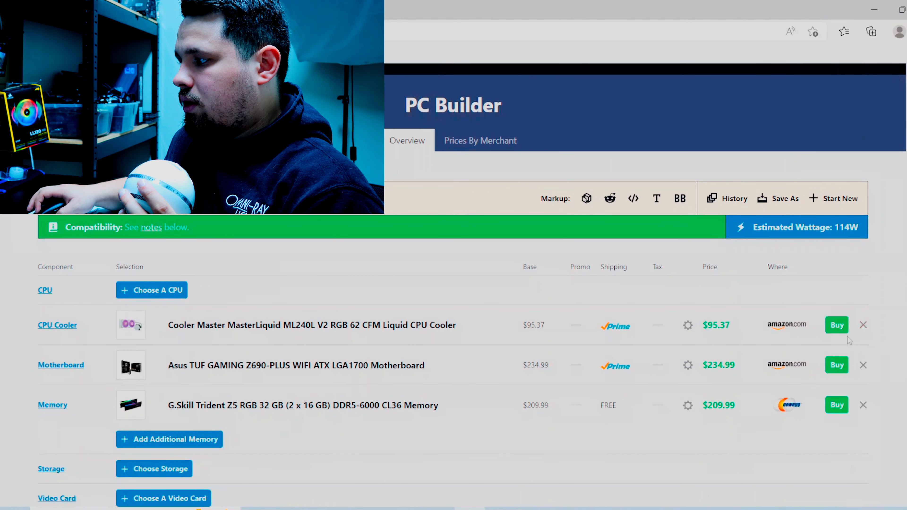
click(863, 366)
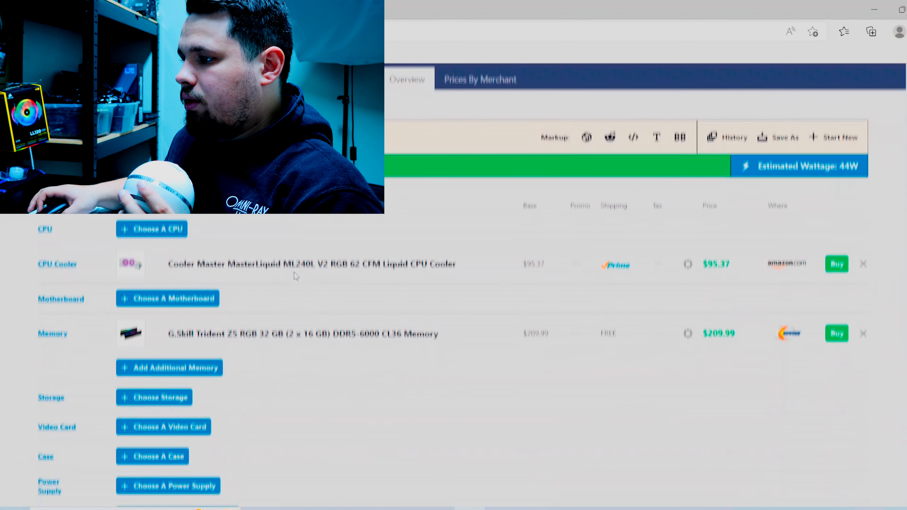
click(152, 229)
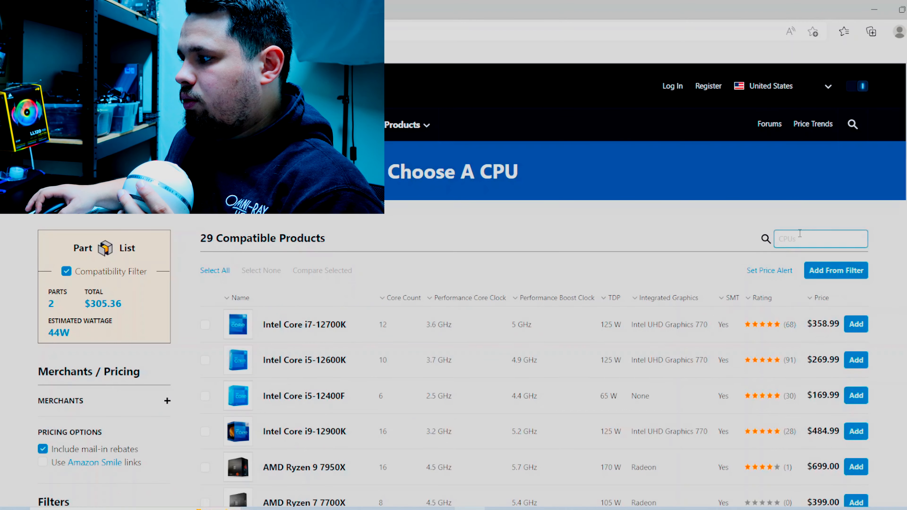
Search for 7600x and add the AMD Ryzen 5 7600X to the build.
click(820, 238)
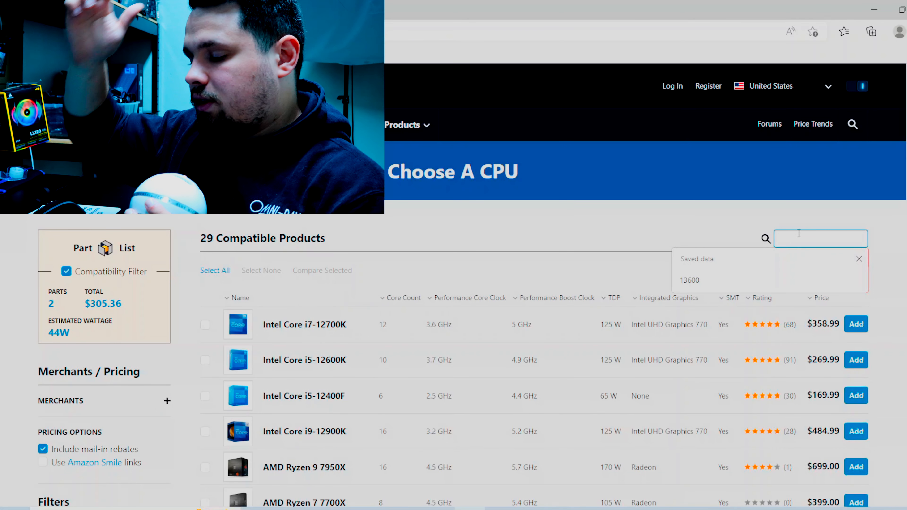
text(76)
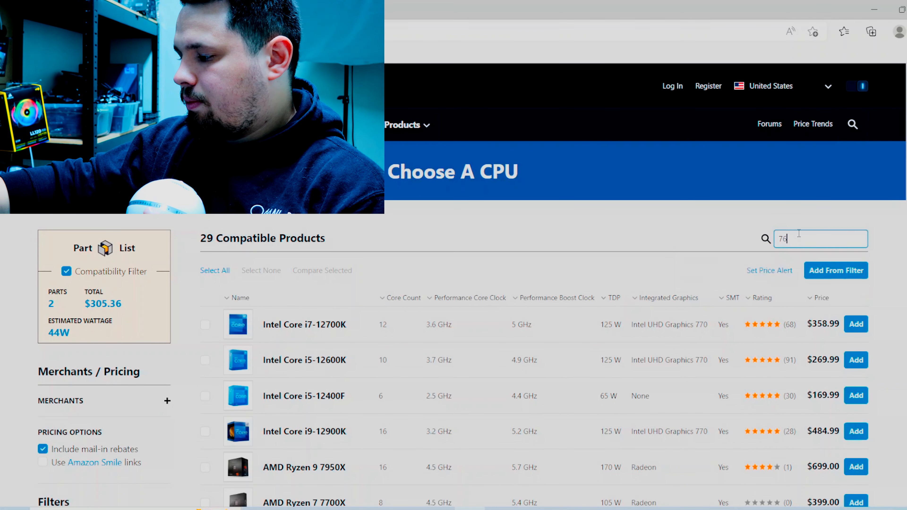
text(600x)
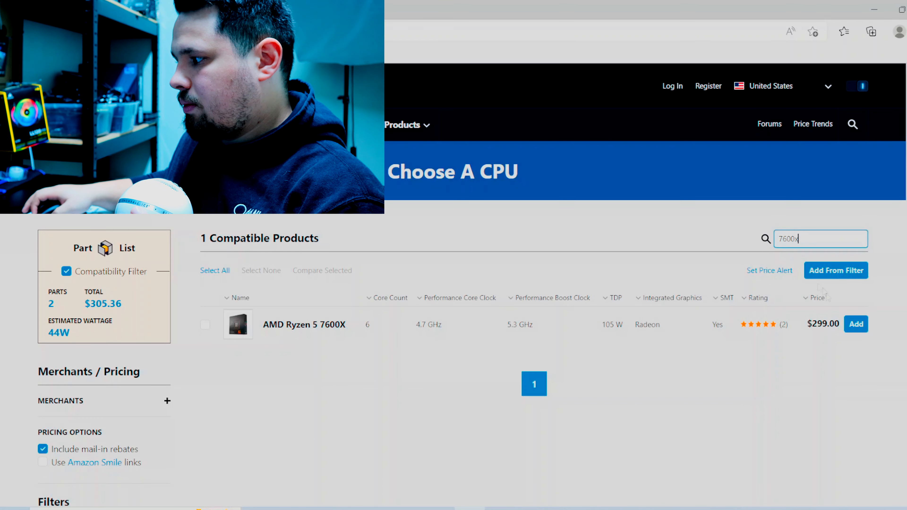
click(856, 324)
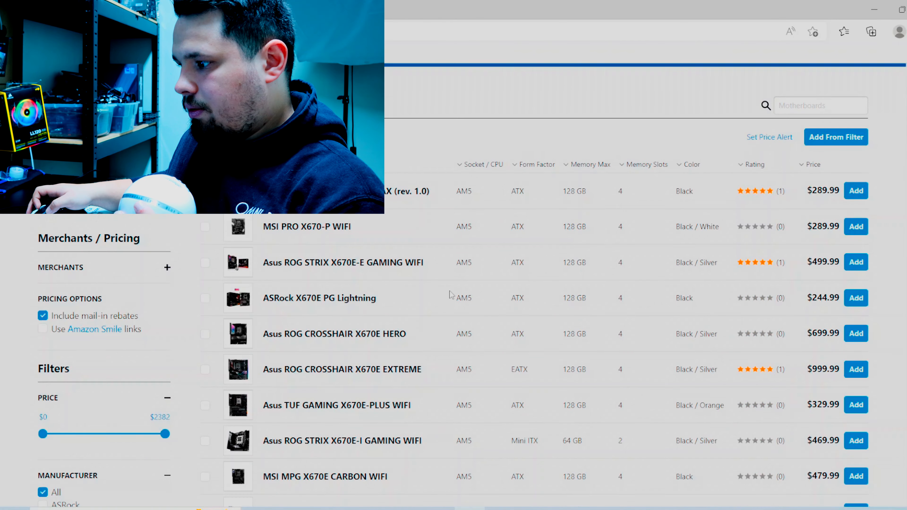
Add the Asus TUF GAMING B650-PLUS WIFI AM5 motherboard ($239.99) to the Ryzen build.
scroll(down, 3)
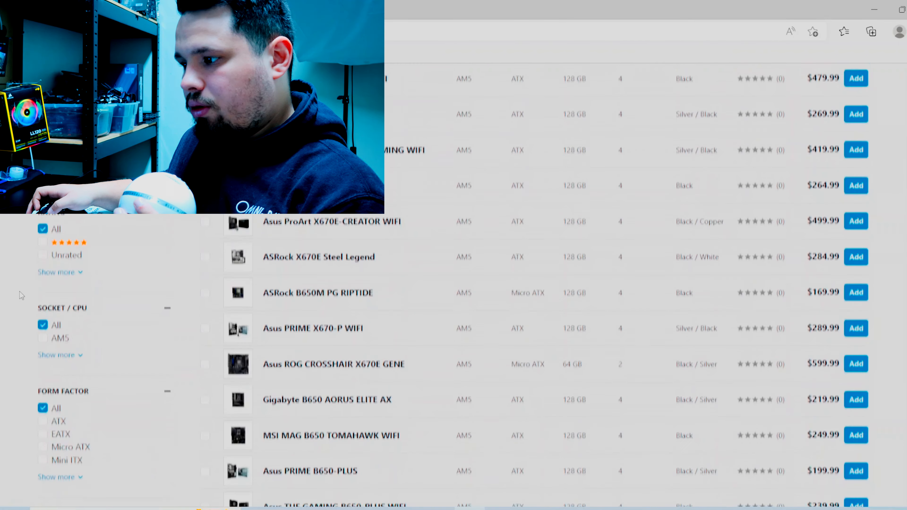
scroll(down, 3)
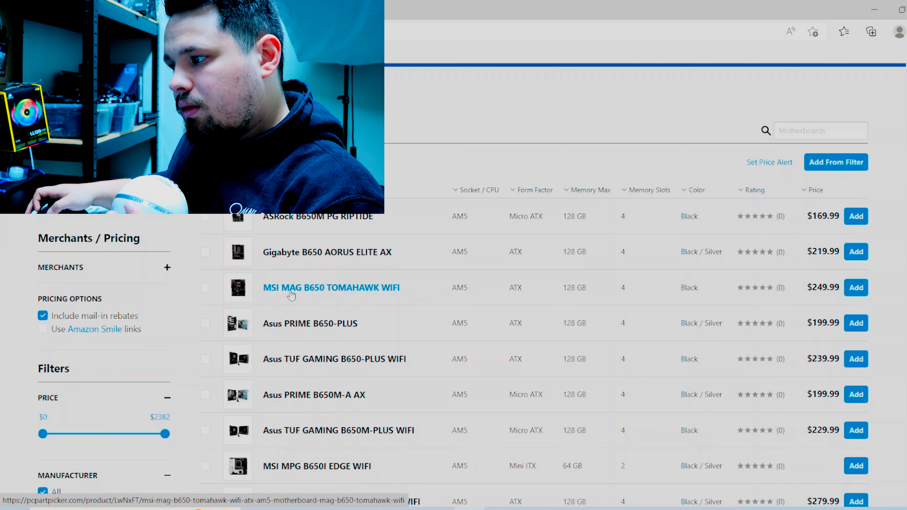
scroll(down, 3)
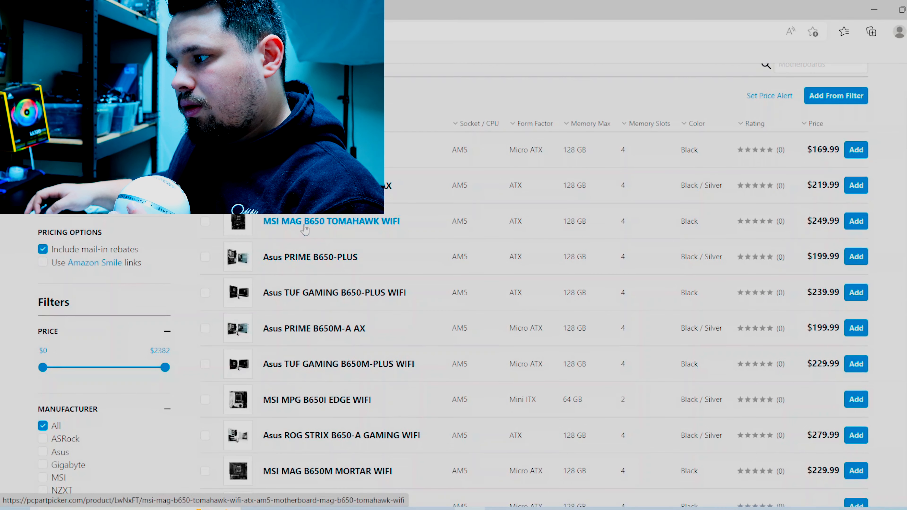
mouse_move(305, 302)
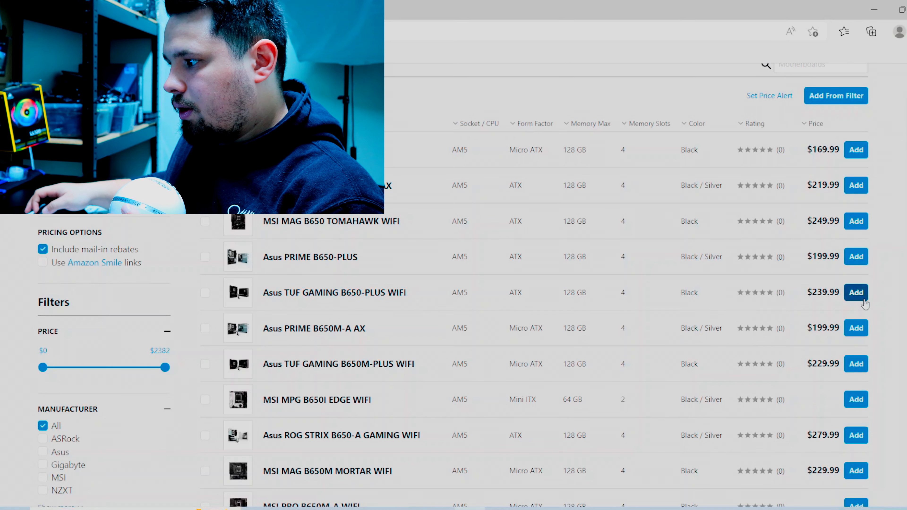
click(856, 292)
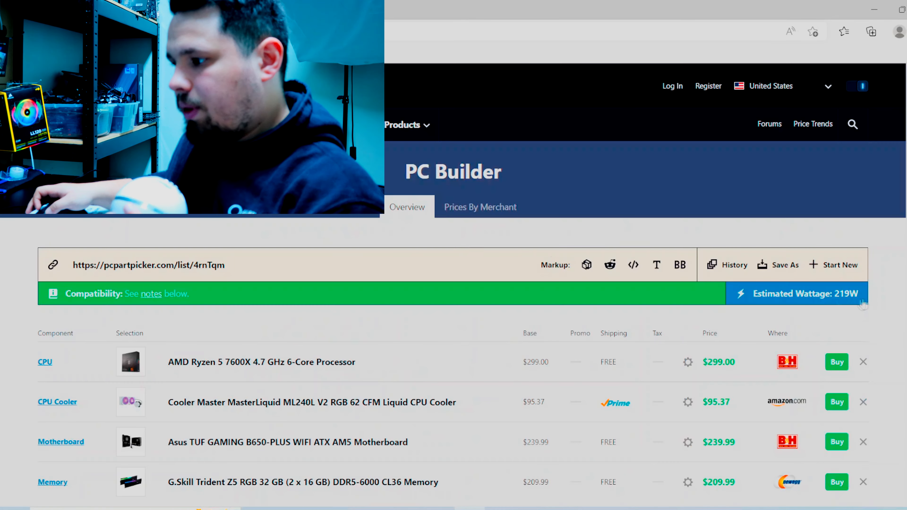
Review both part lists and their totals, then browse motherboards compatible with the Ryzen build.
scroll(down, 3)
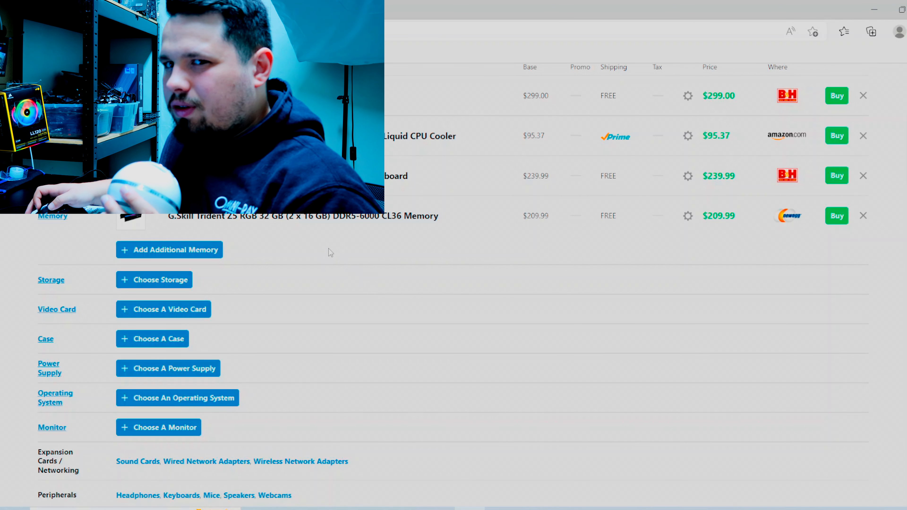
mouse_move(154, 280)
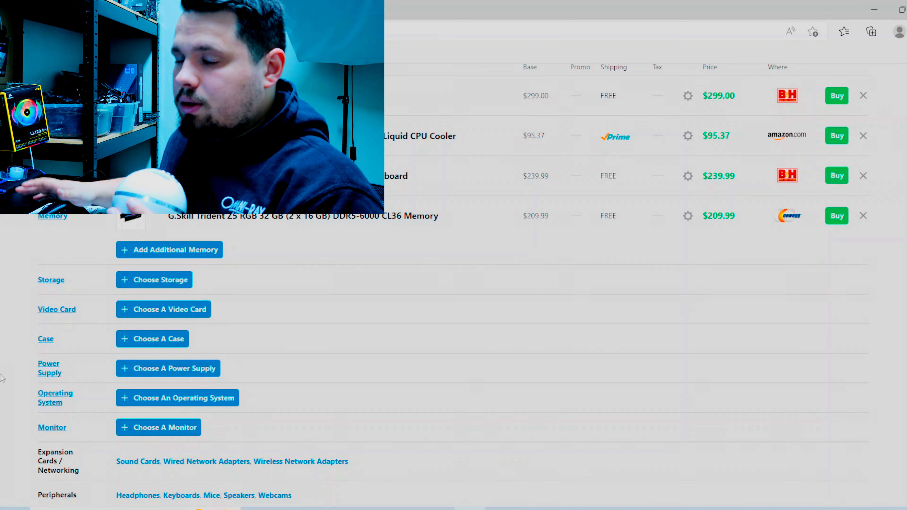
mouse_move(154, 279)
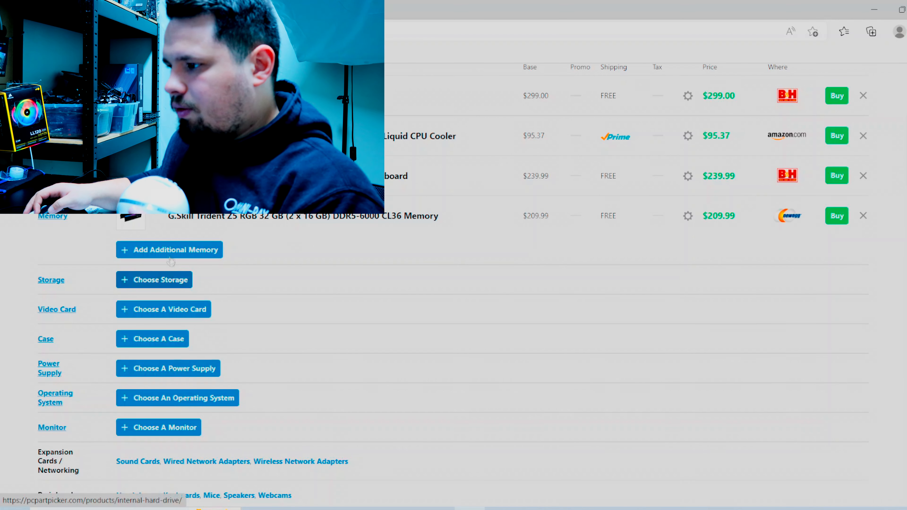
scroll(up, 3)
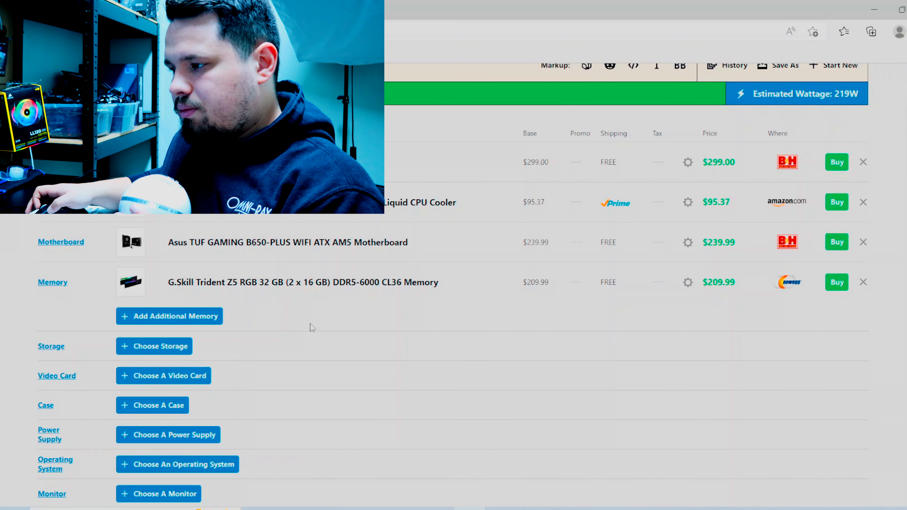
scroll(down, 3)
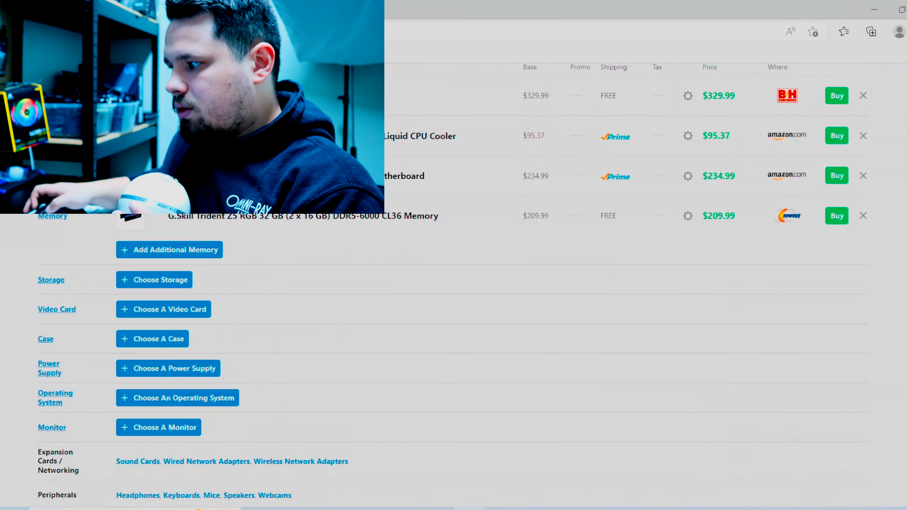
scroll(down, 3)
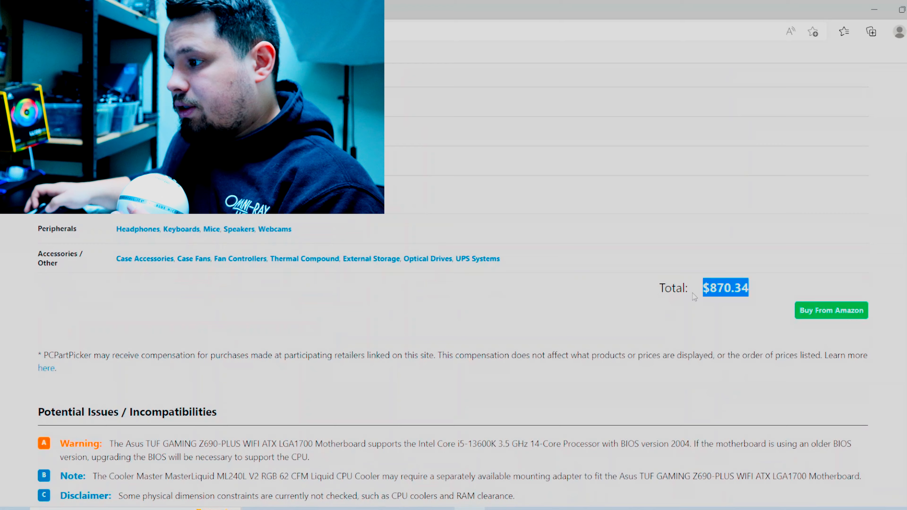
scroll(up, 3)
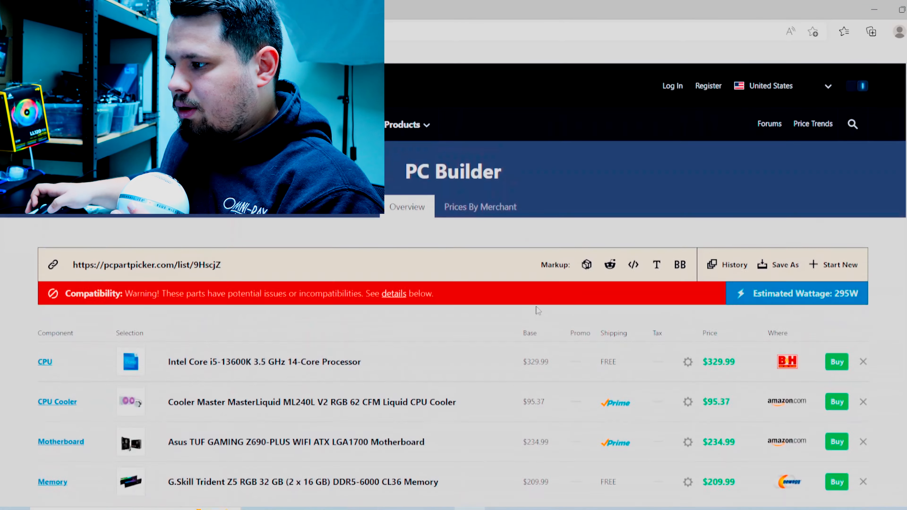
scroll(down, 3)
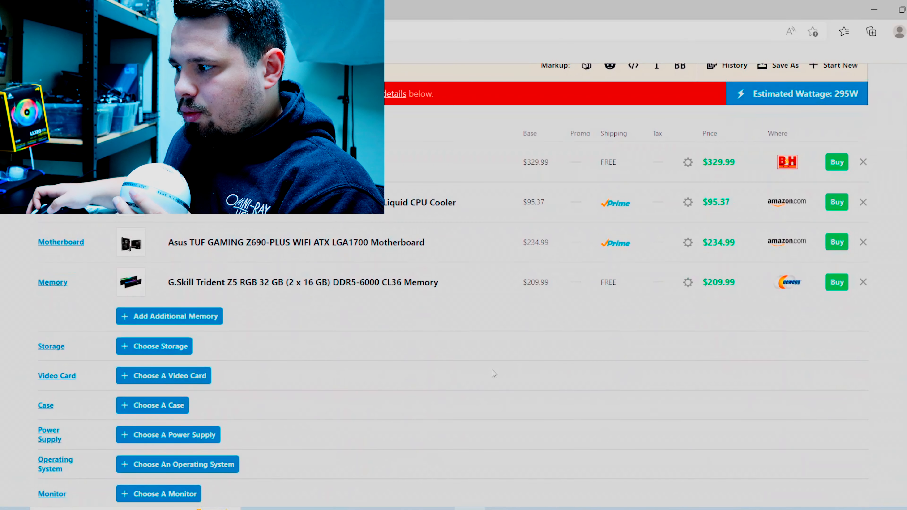
mouse_move(61, 242)
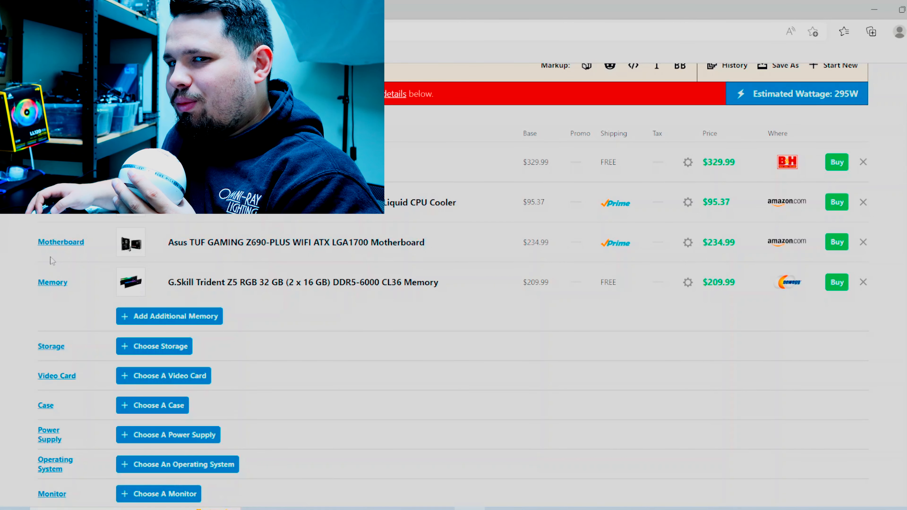
scroll(down, 3)
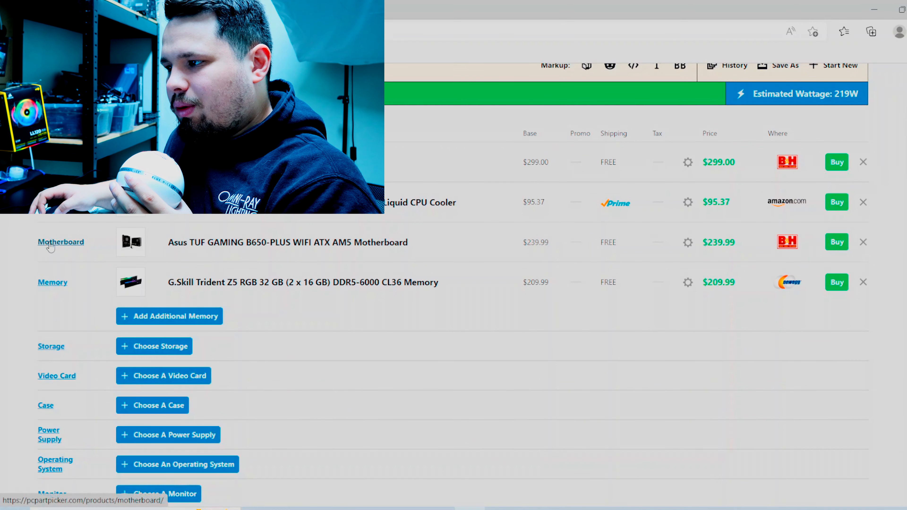
click(61, 242)
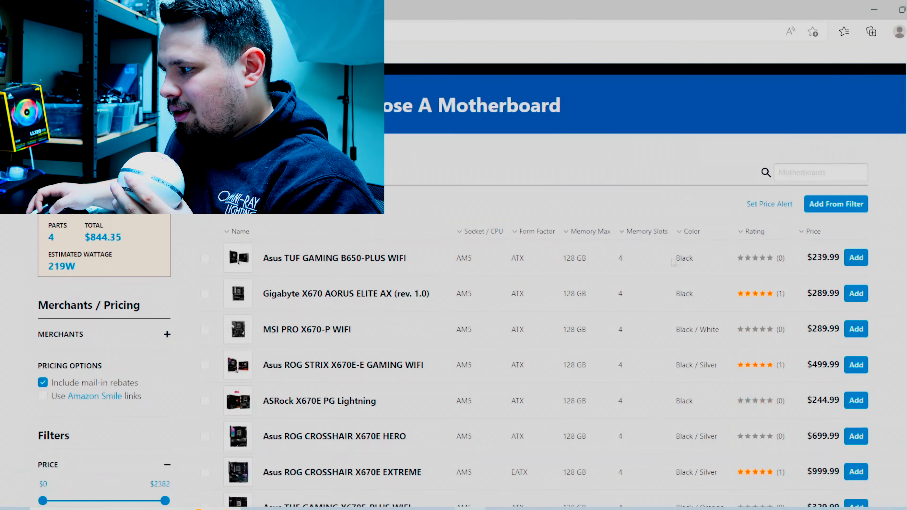
Sort the AM5 motherboard list by price, cheapest first, starting at $169.99.
click(811, 231)
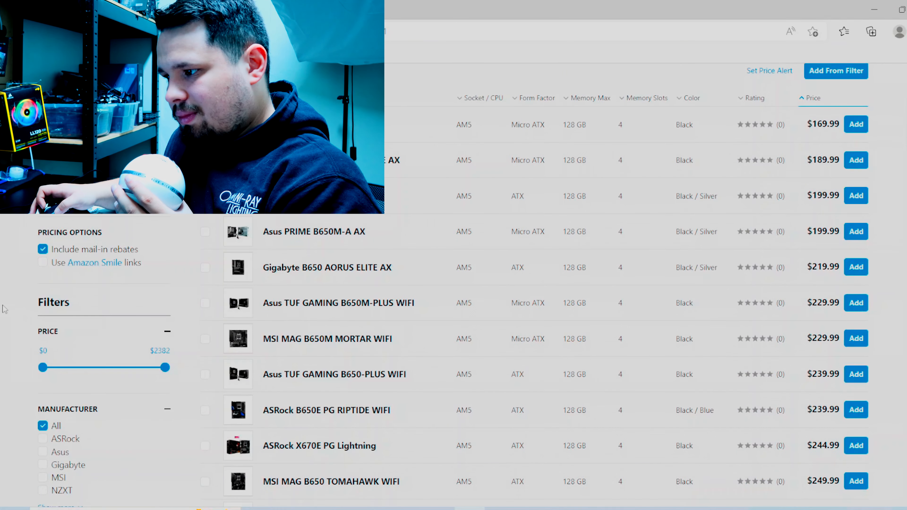
scroll(down, 3)
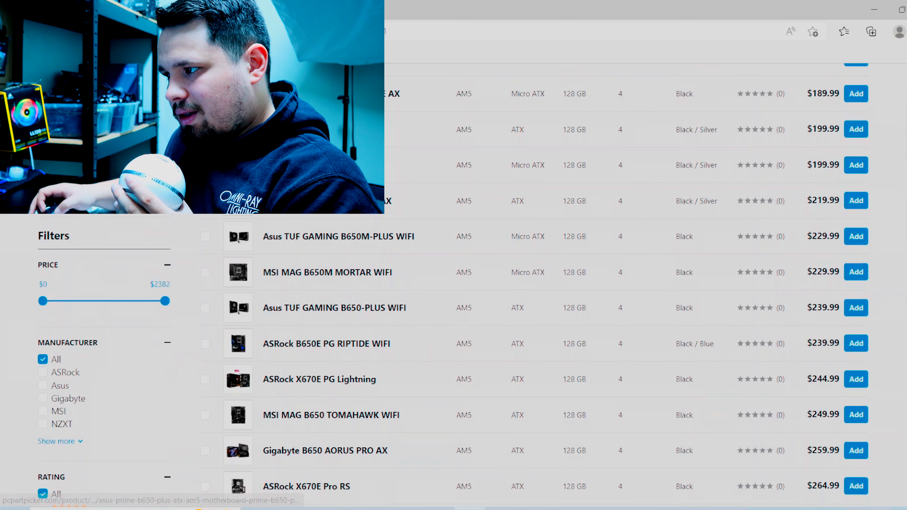
scroll(up, 3)
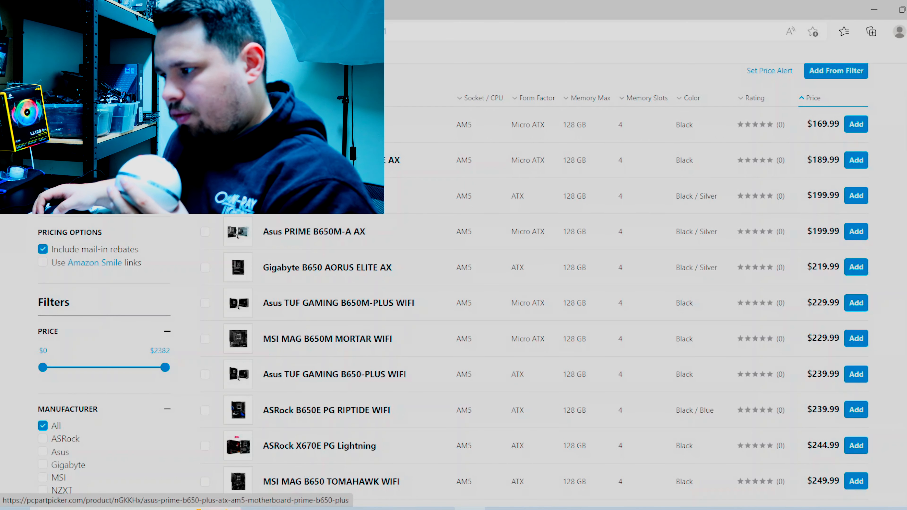
mouse_move(338, 303)
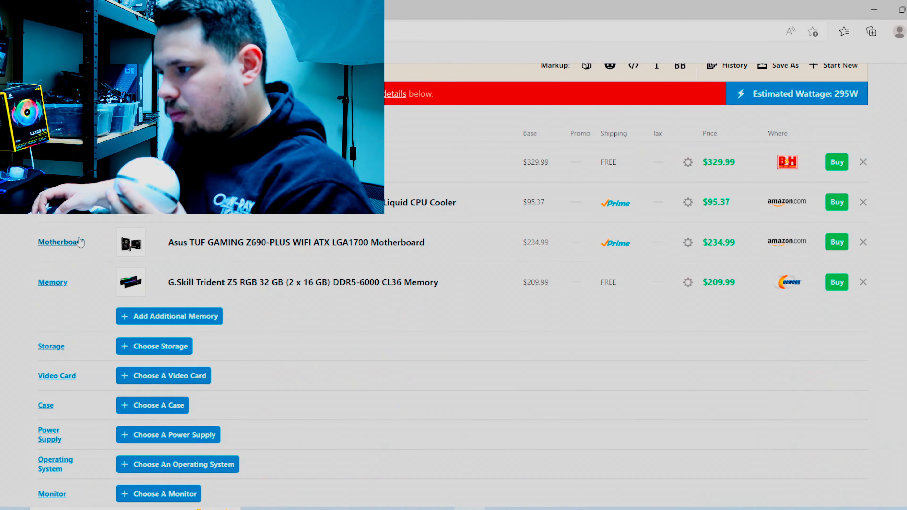
Remove the DDR5 memory, Ryzen 5 7600X and B650 motherboard from the second list.
scroll(up, 3)
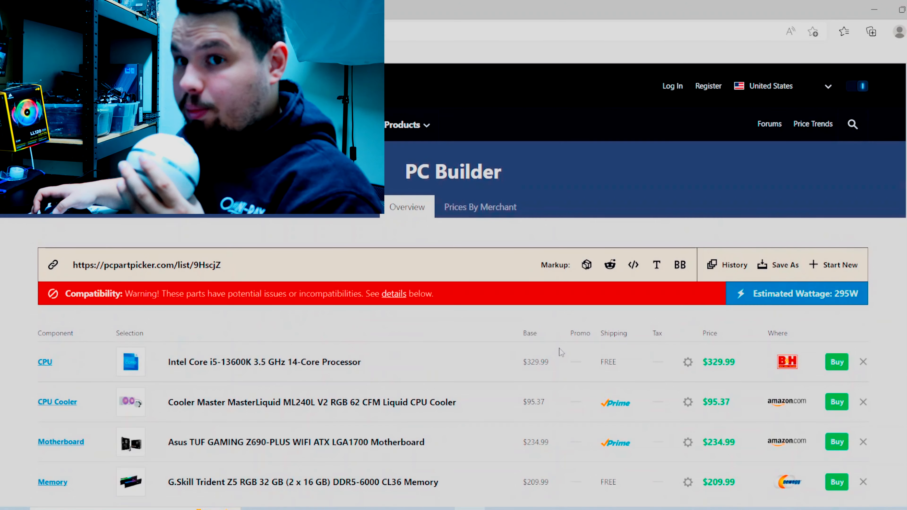
mouse_move(846, 322)
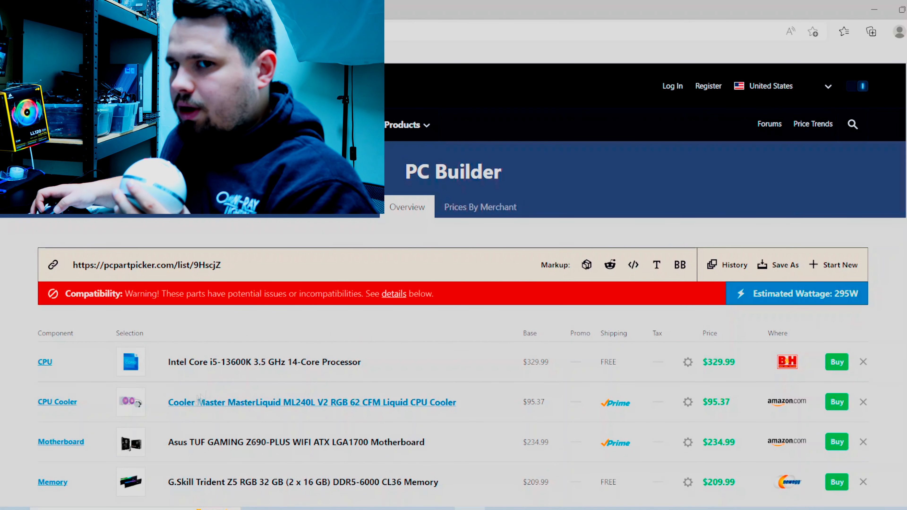
scroll(down, 3)
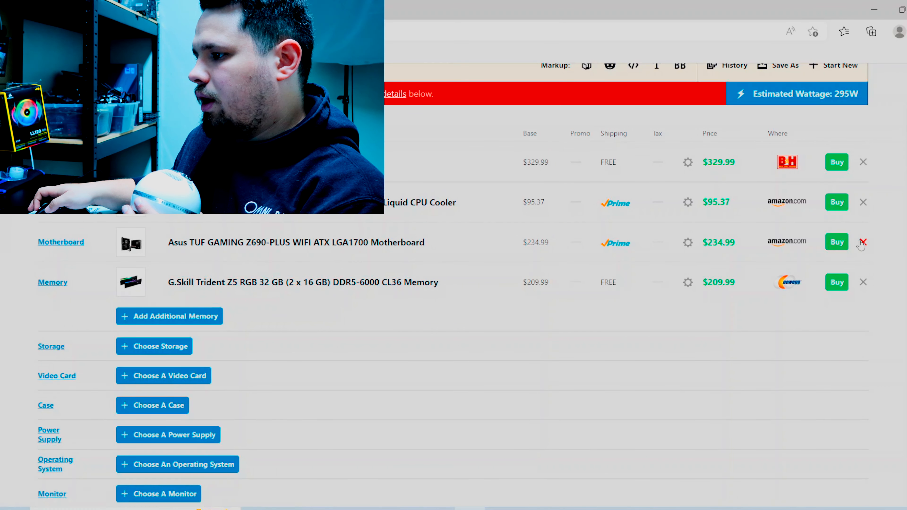
click(863, 243)
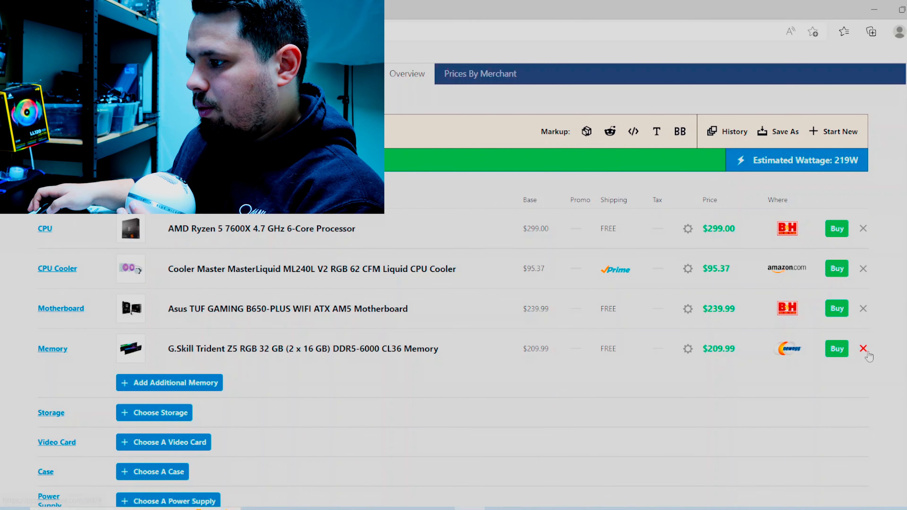
click(863, 348)
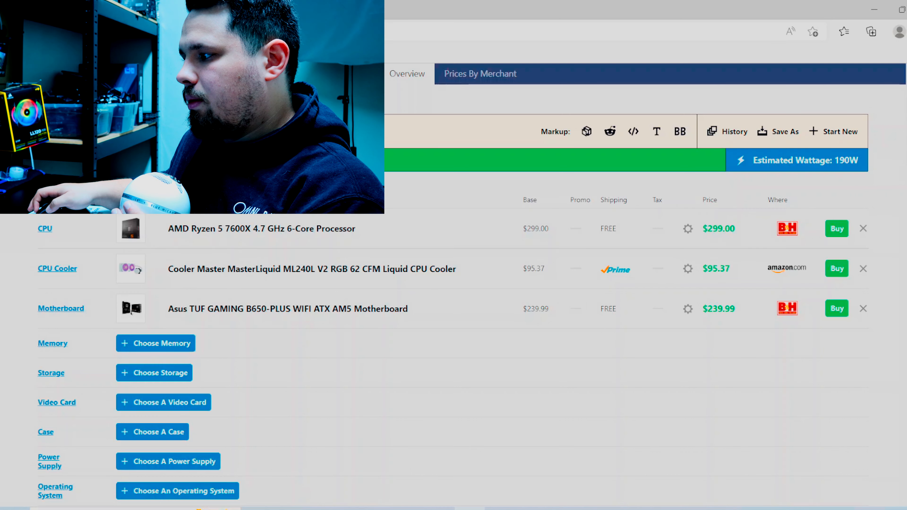
click(862, 228)
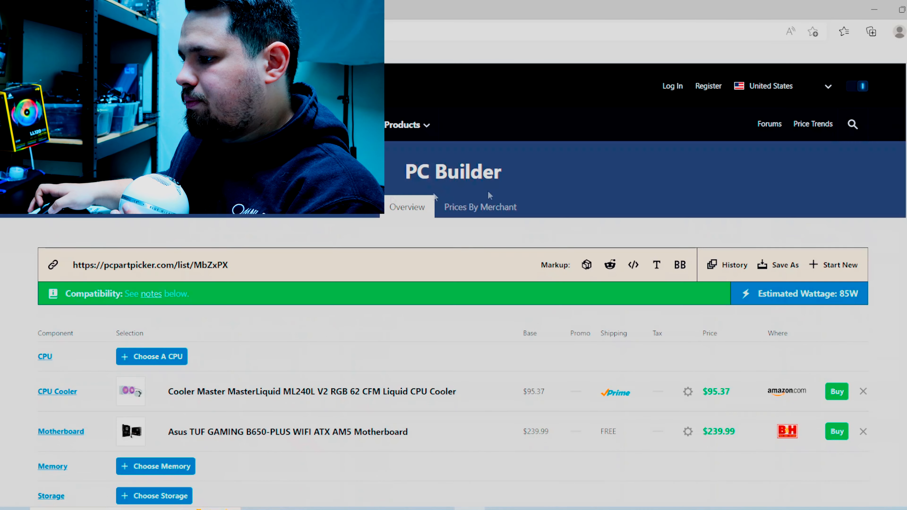
scroll(down, 3)
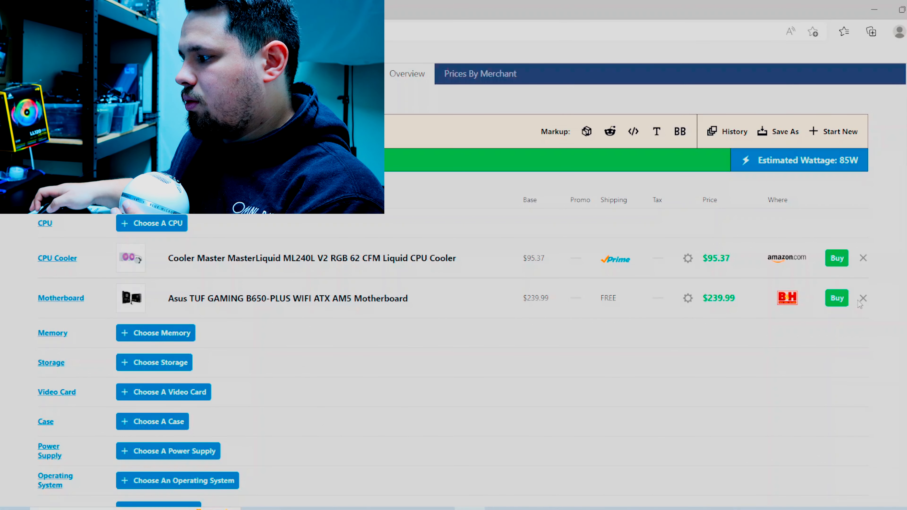
click(862, 298)
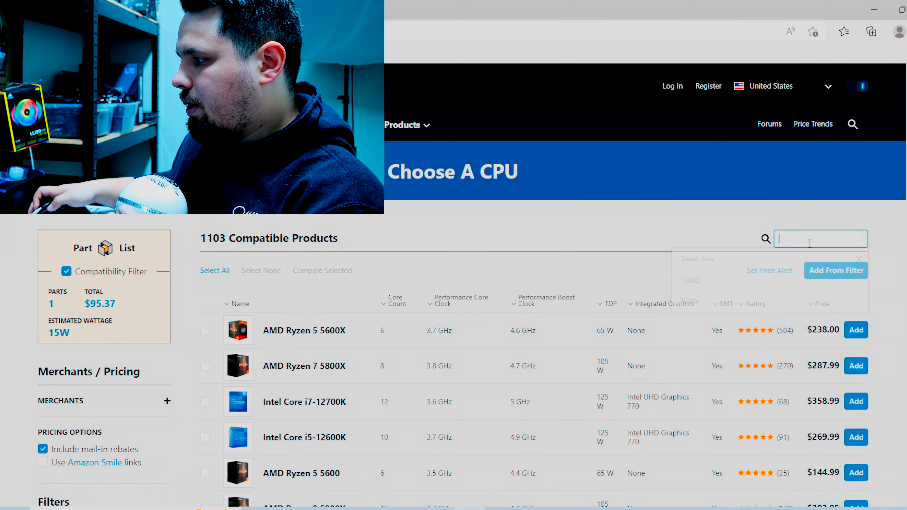
Search 13600 in the CPU picker to find the i5-13600K.
text(13600)
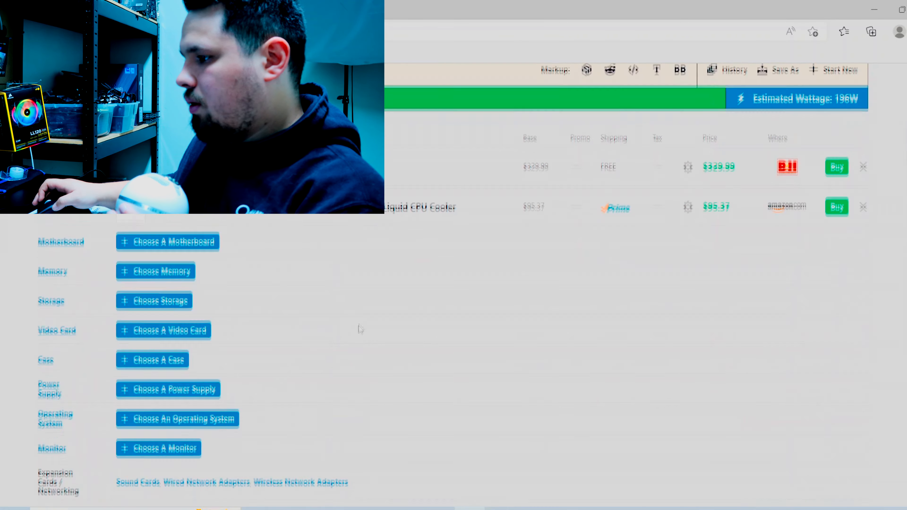
Filter compatible boards to Z690 DDR4 and add the MSI PRO Z690-A WIFI DDR4.
click(168, 241)
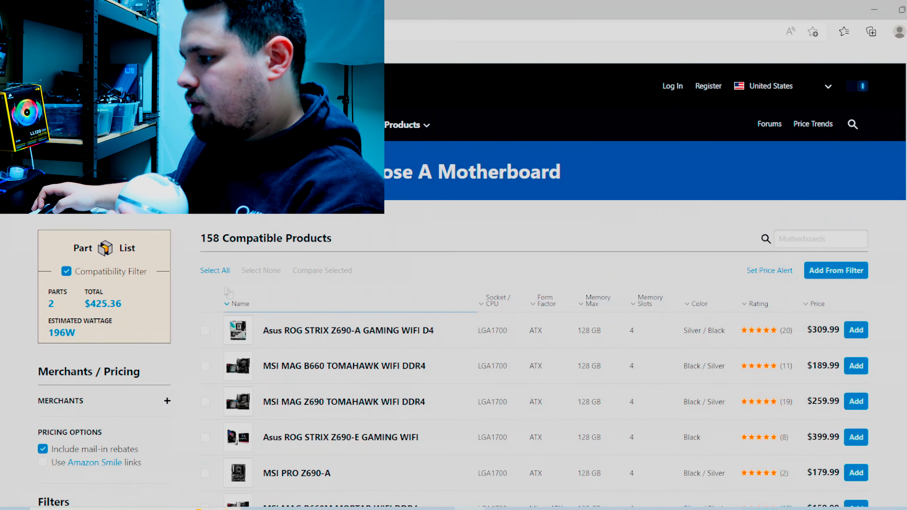
scroll(down, 3)
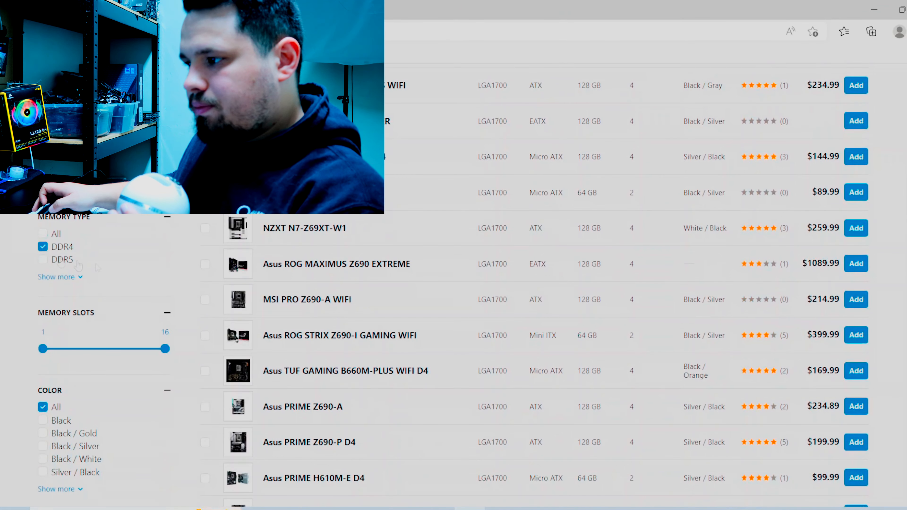
scroll(down, 3)
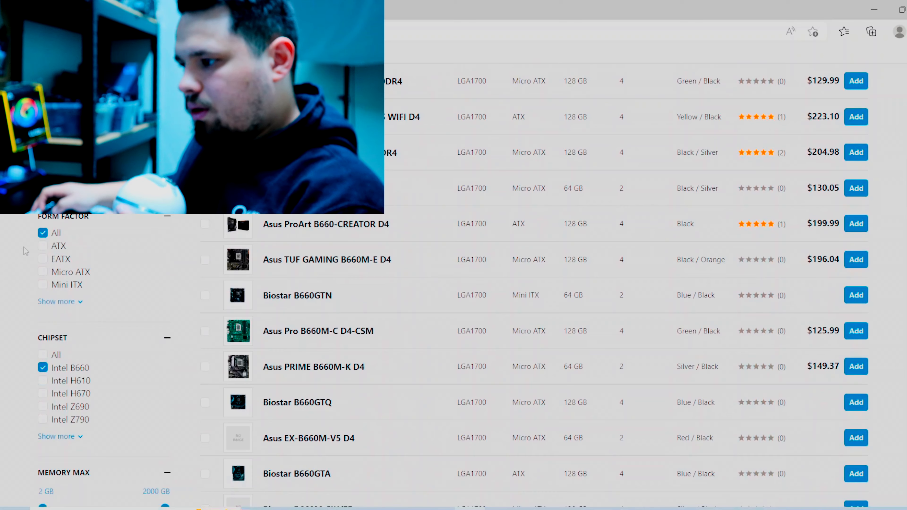
click(43, 407)
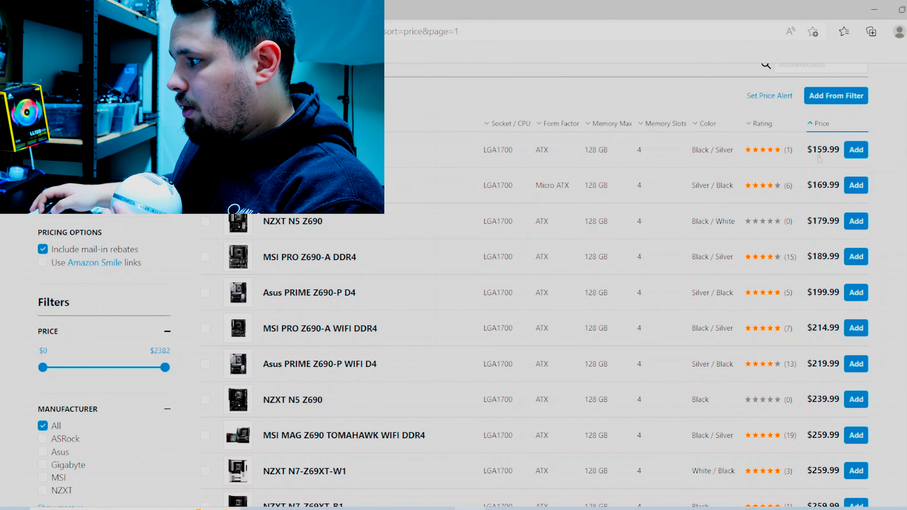
mouse_move(422, 155)
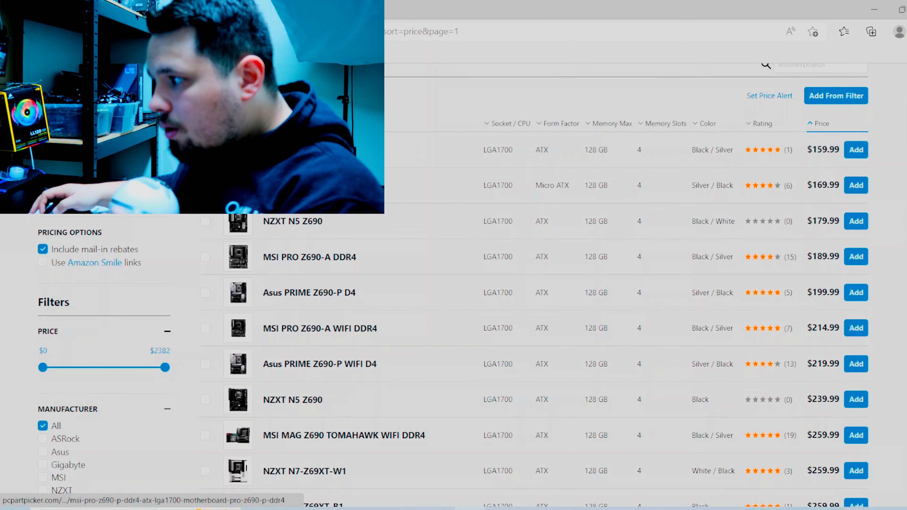
click(309, 257)
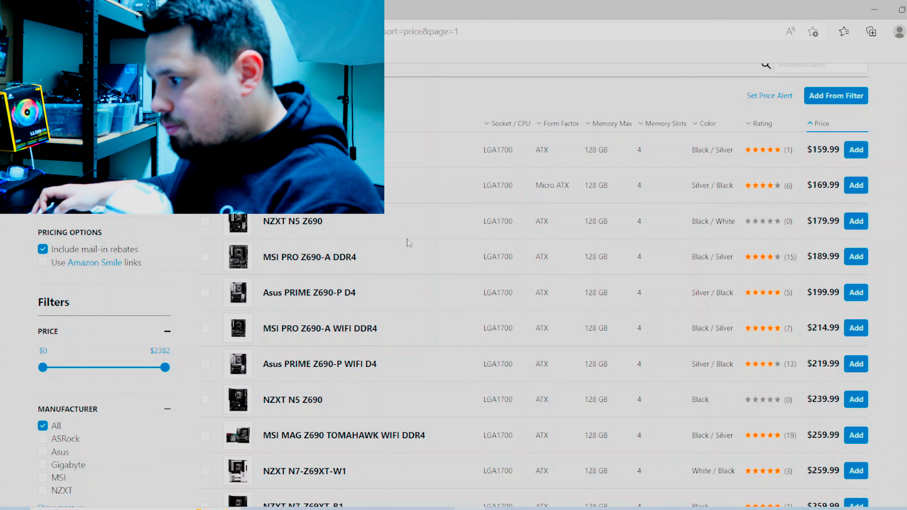
mouse_move(296, 328)
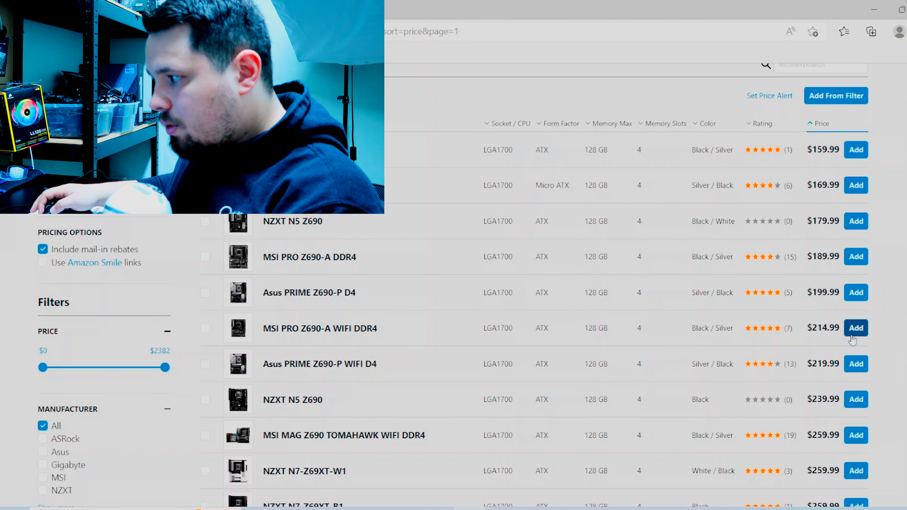
click(856, 327)
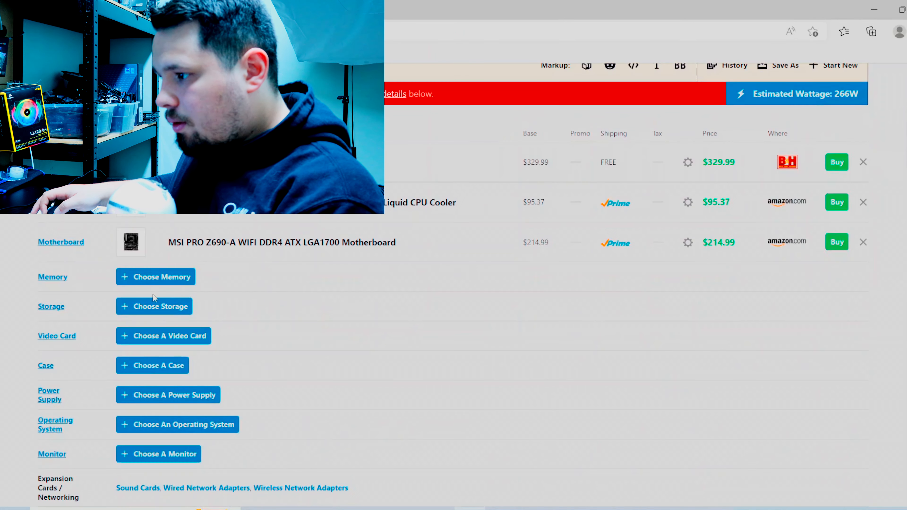
Add the Corsair Vengeance RGB Pro 32 GB DDR4-3600 kit from the memory picker.
click(155, 276)
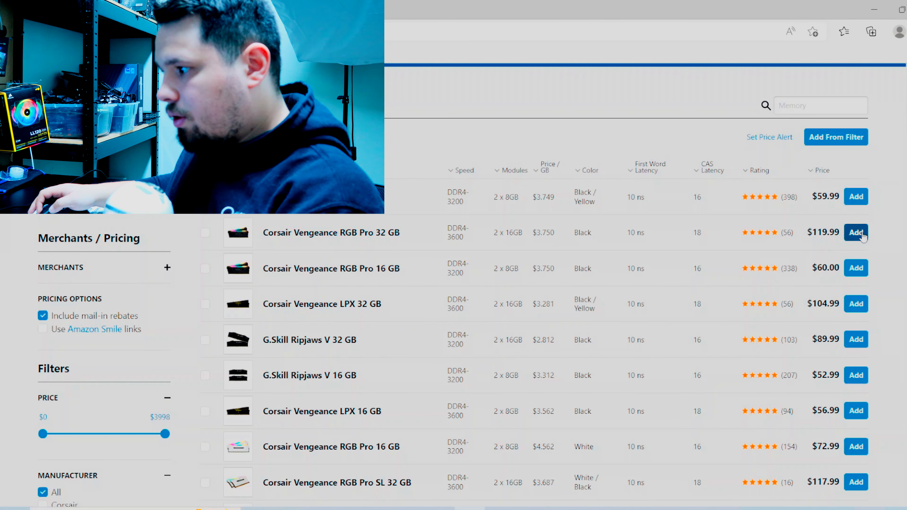
double_click(458, 237)
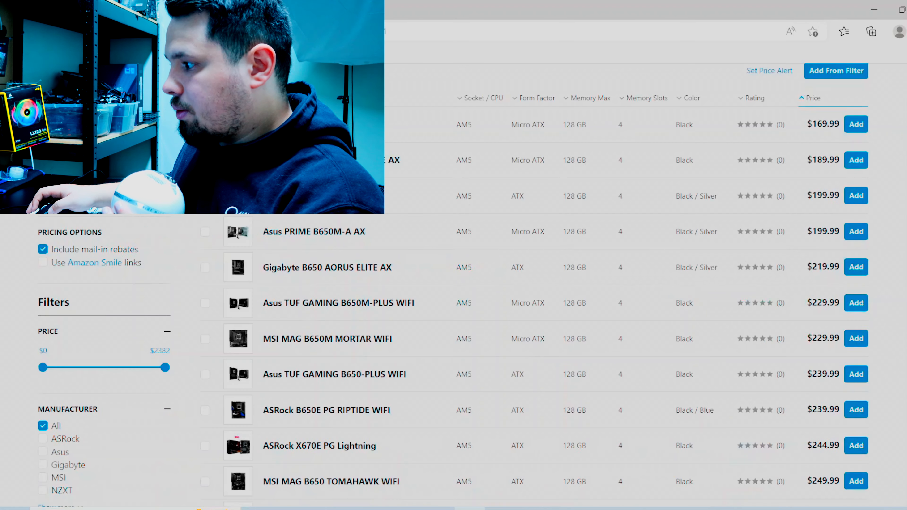
scroll(down, 3)
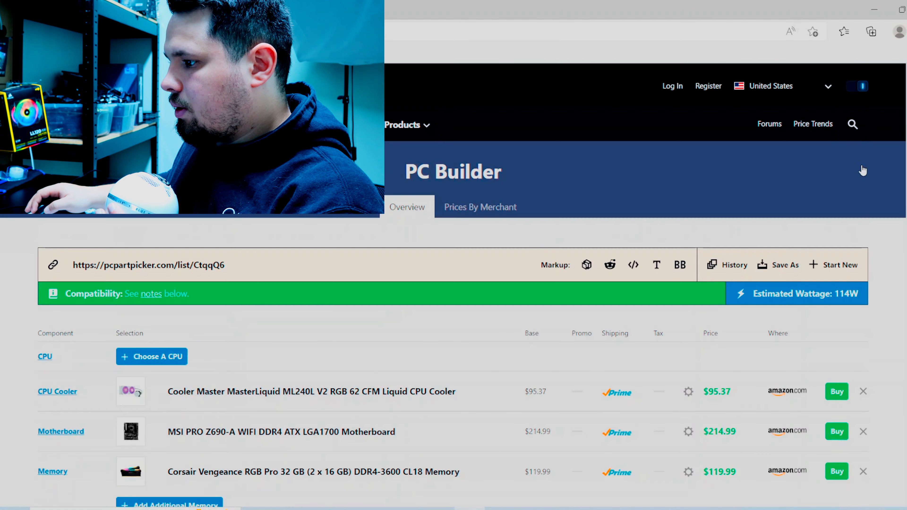
Remove the MSI Z690 motherboard and Corsair DDR4 memory from the build.
scroll(down, 3)
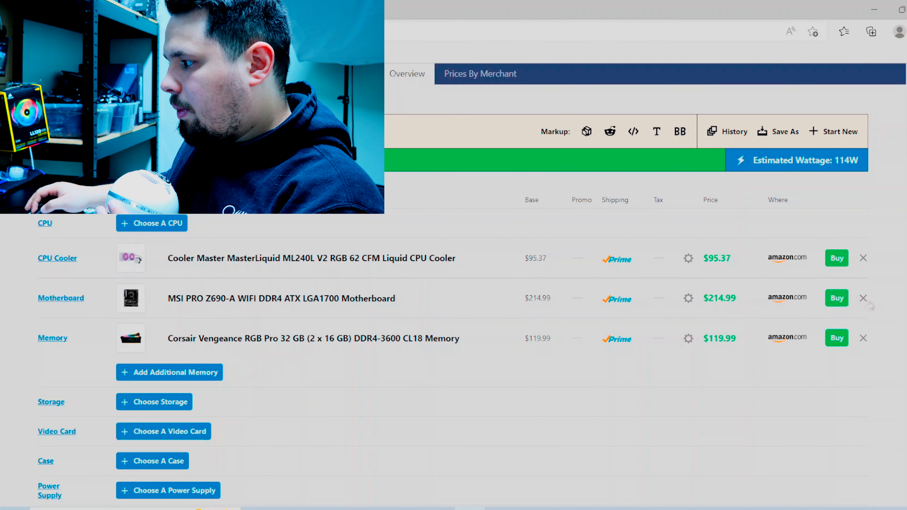
click(863, 299)
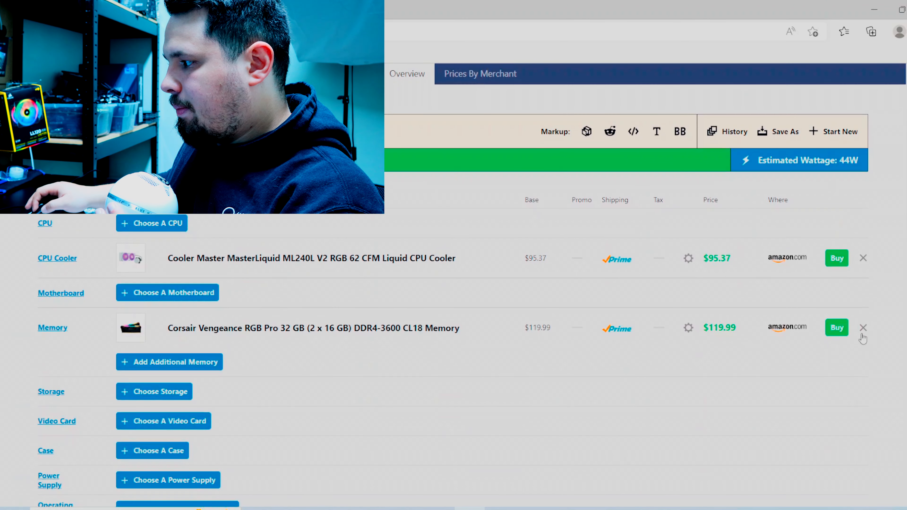
click(863, 328)
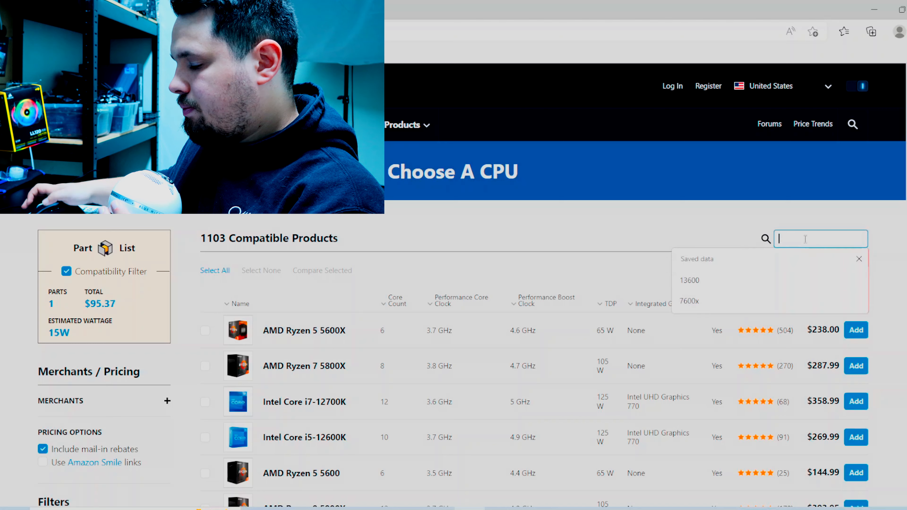
Search 7600 and add the AMD Ryzen 5 7600X as the processor.
text(7600)
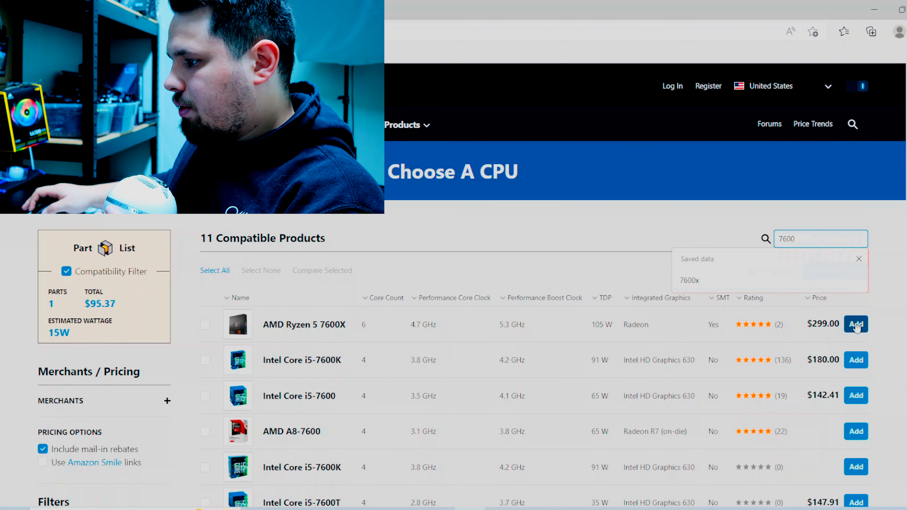
click(855, 324)
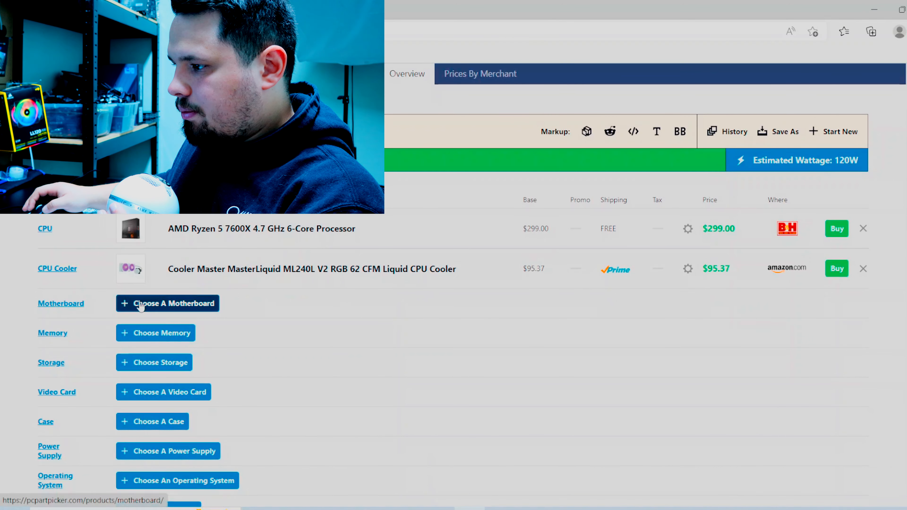
Add the Asus TUF GAMING B650M-PLUS WIFI from the compatible AM5 motherboard list.
click(168, 303)
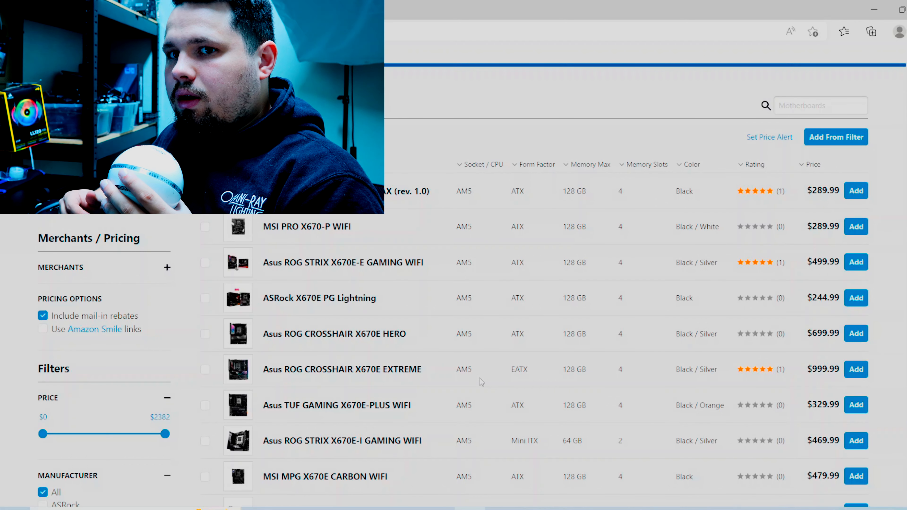
mouse_move(475, 313)
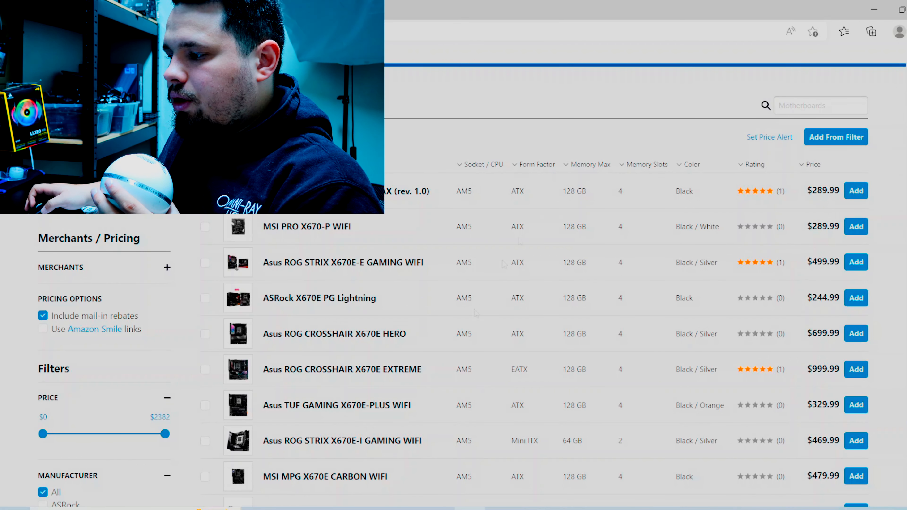
scroll(down, 3)
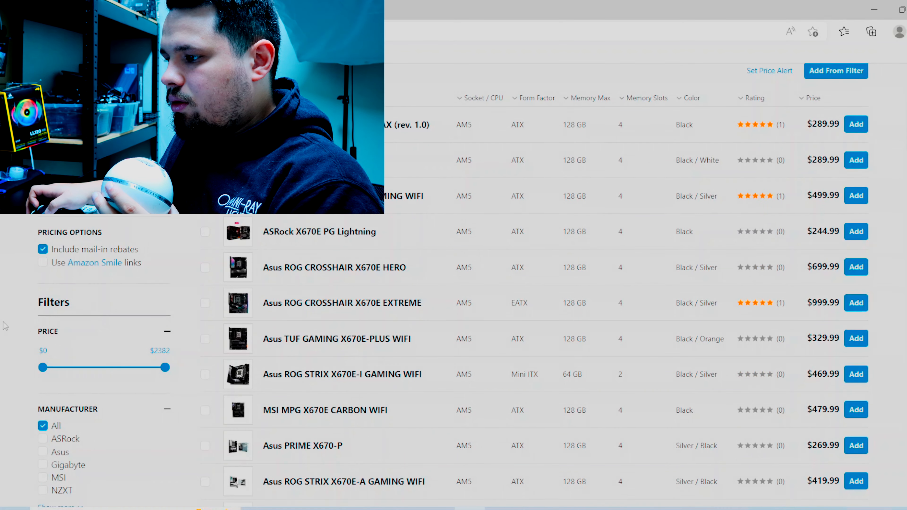
scroll(down, 3)
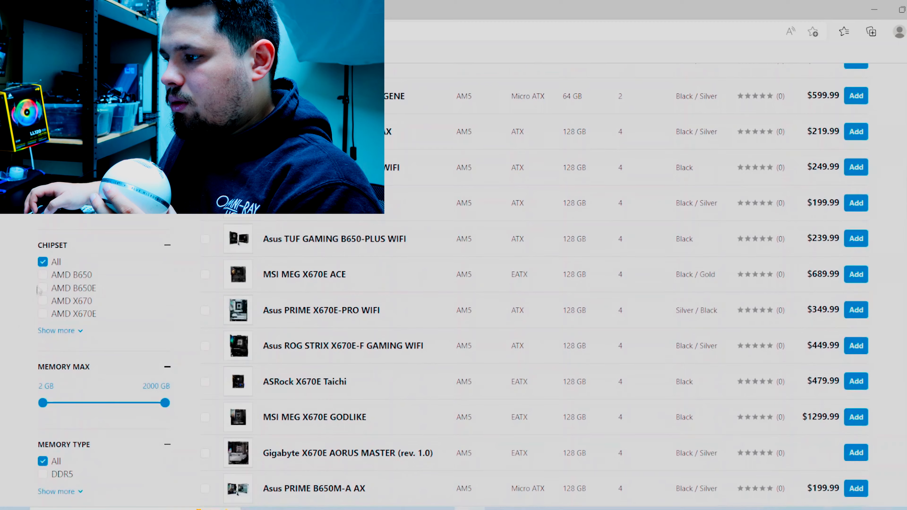
scroll(down, 3)
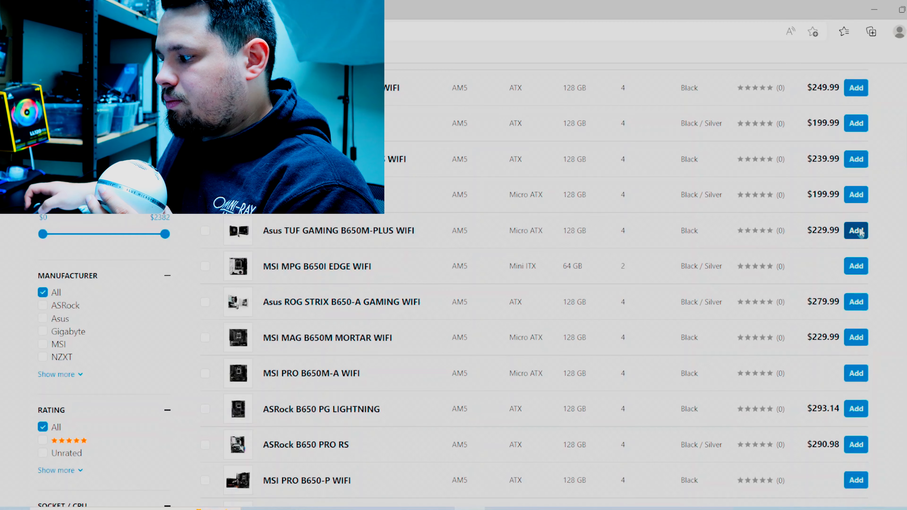
click(855, 230)
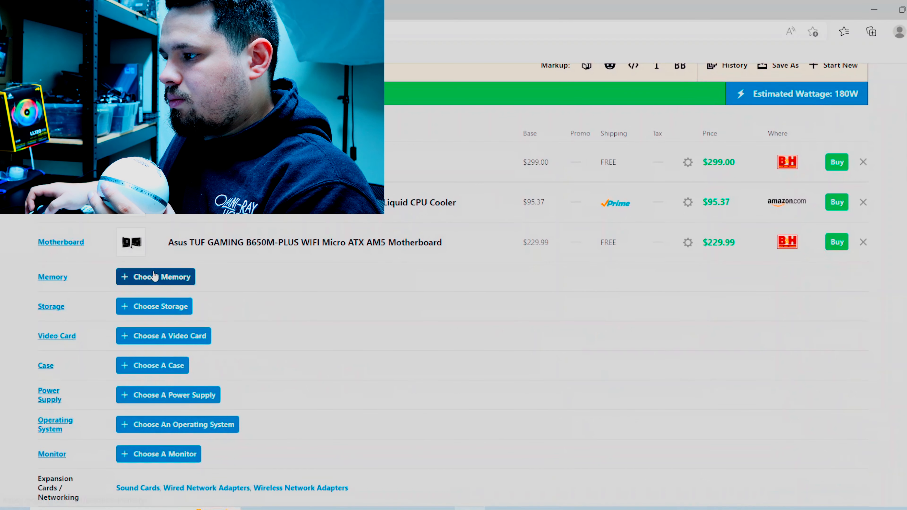
Browse the memory picker for the G.Skill Trident Z5 RGB 32 GB DDR5-6000 CL36 kit.
click(155, 277)
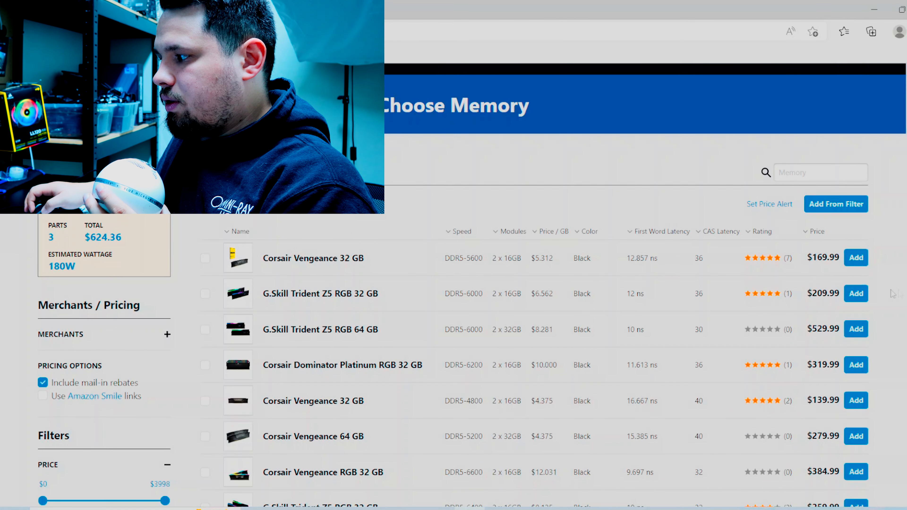
mouse_move(856, 293)
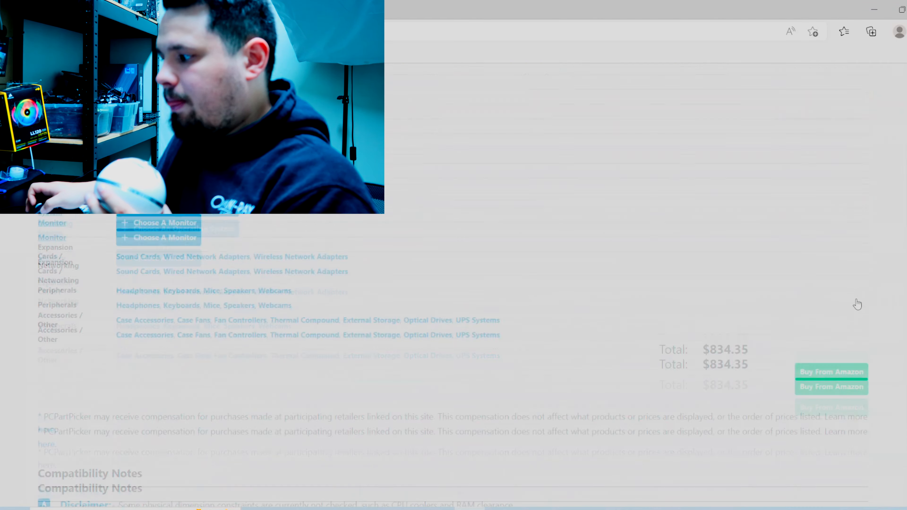
scroll(down, 3)
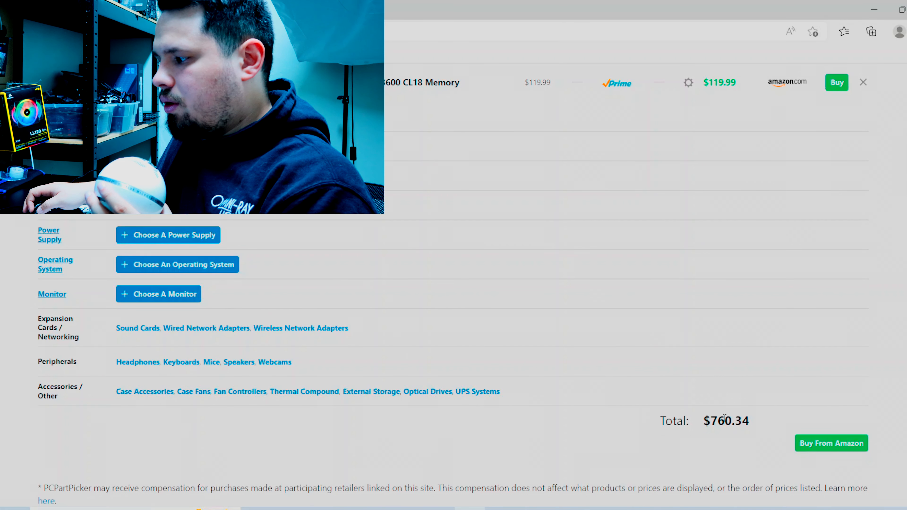
scroll(down, 3)
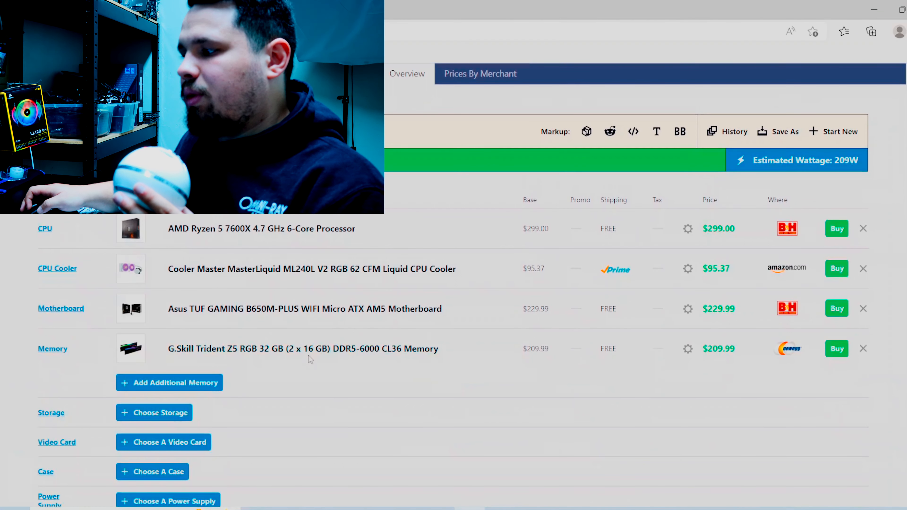
mouse_move(343, 354)
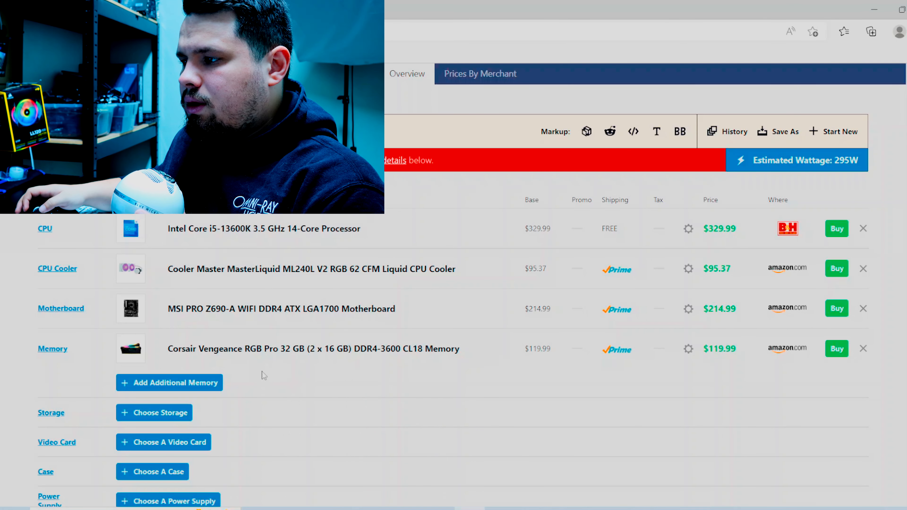
Scroll through the i5-13600K build with the MSI Z690 DDR4 board and Corsair memory.
scroll(down, 3)
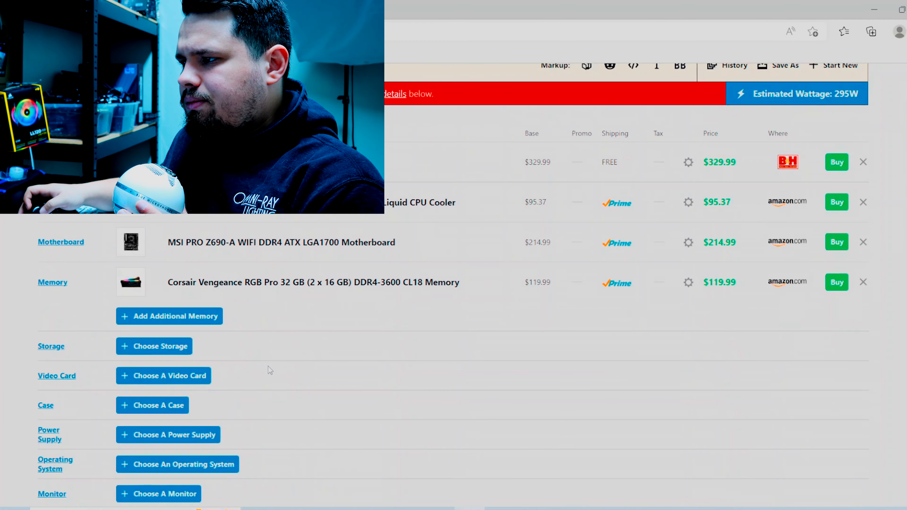